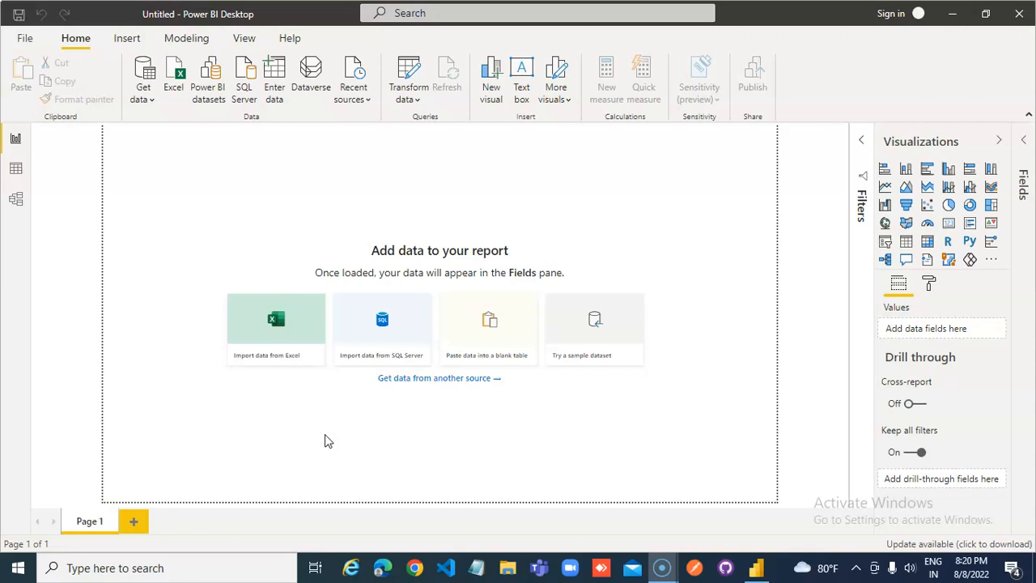
{"action": "mouse_move", "coordinate": [551, 439]}
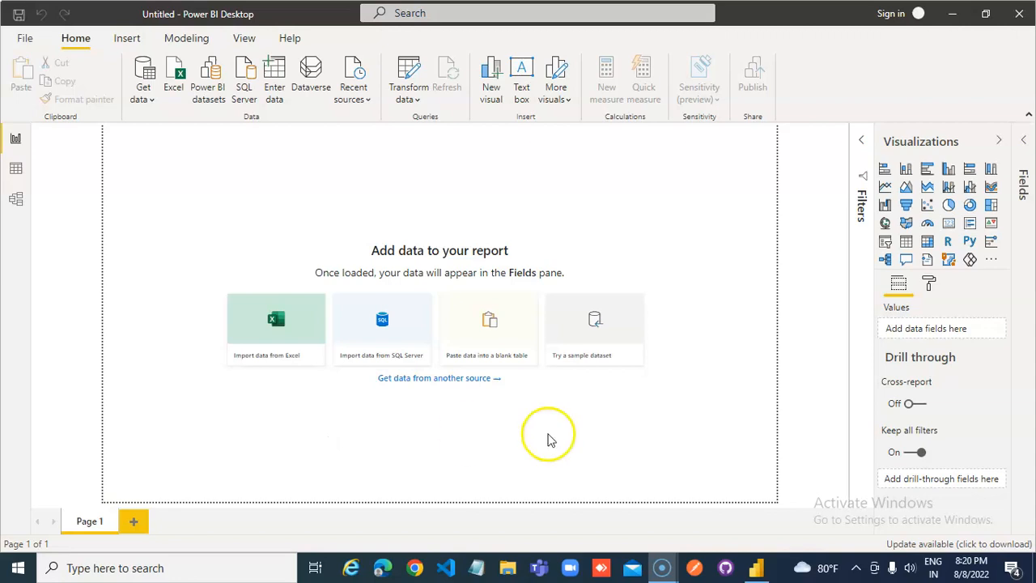
Start a Text/CSV import from Get data, opening the PowerBIFiles file browser
{"action": "left_click", "coordinate": [143, 73]}
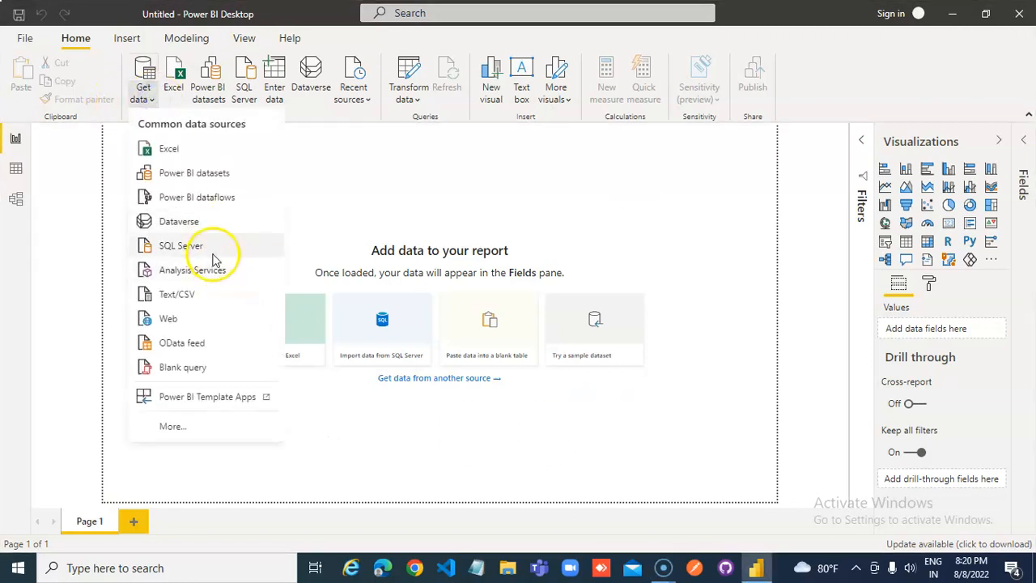
{"action": "left_click", "coordinate": [176, 294]}
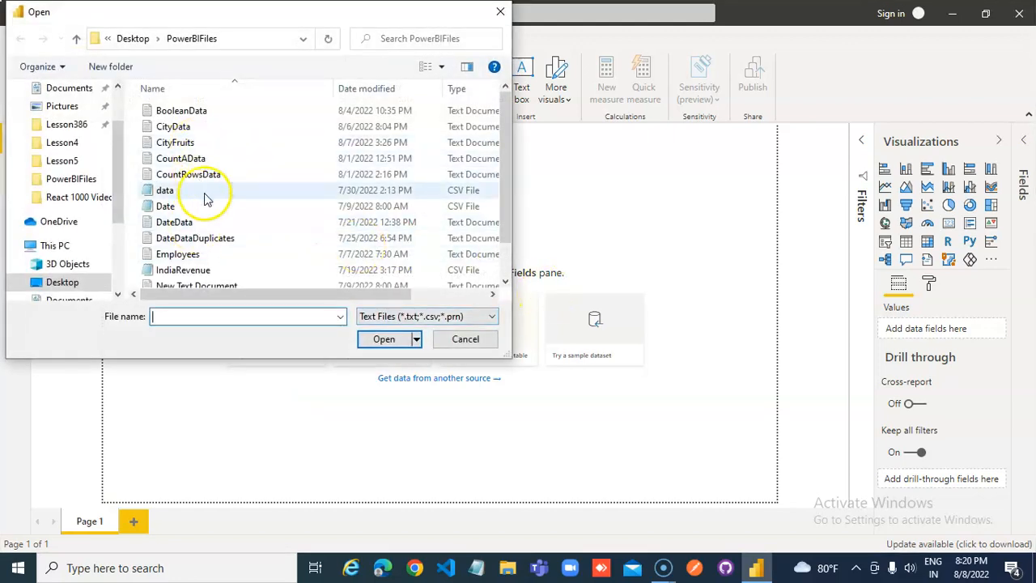
Select DateData.txt and load it, bringing in SalesDate, Sales and Expense
{"action": "left_click", "coordinate": [464, 339]}
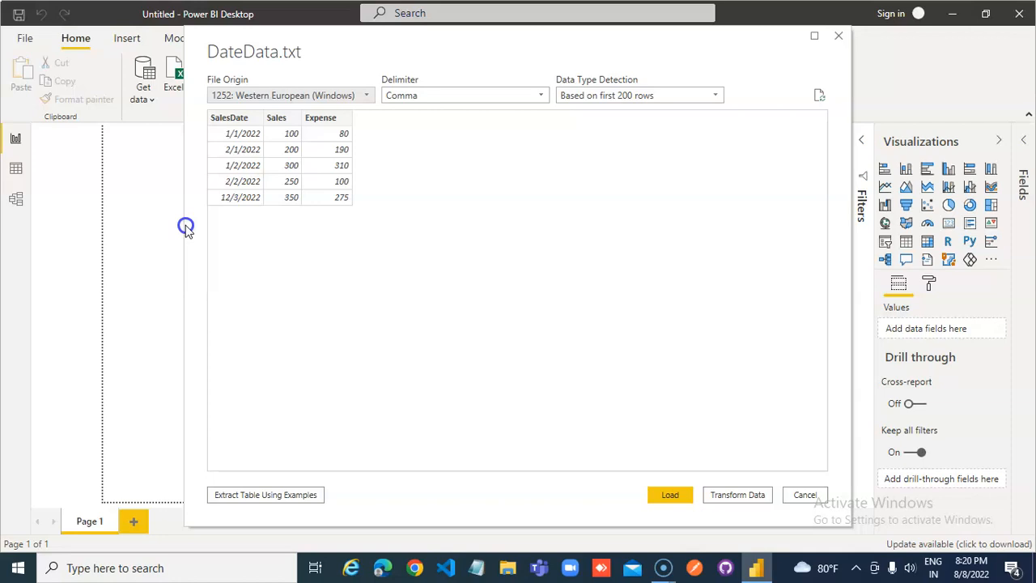
{"action": "mouse_move", "coordinate": [200, 235]}
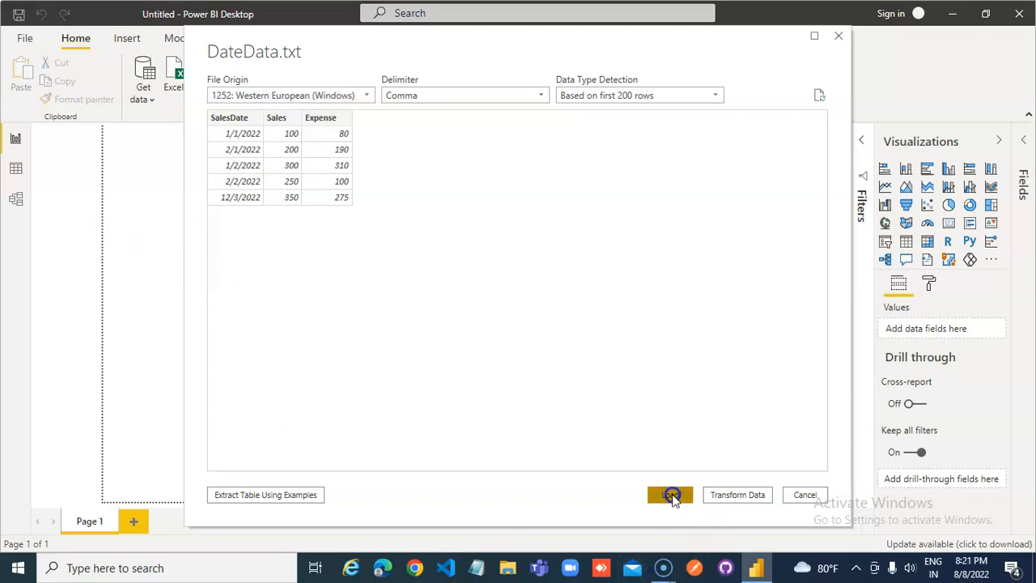
{"action": "left_click", "coordinate": [669, 494]}
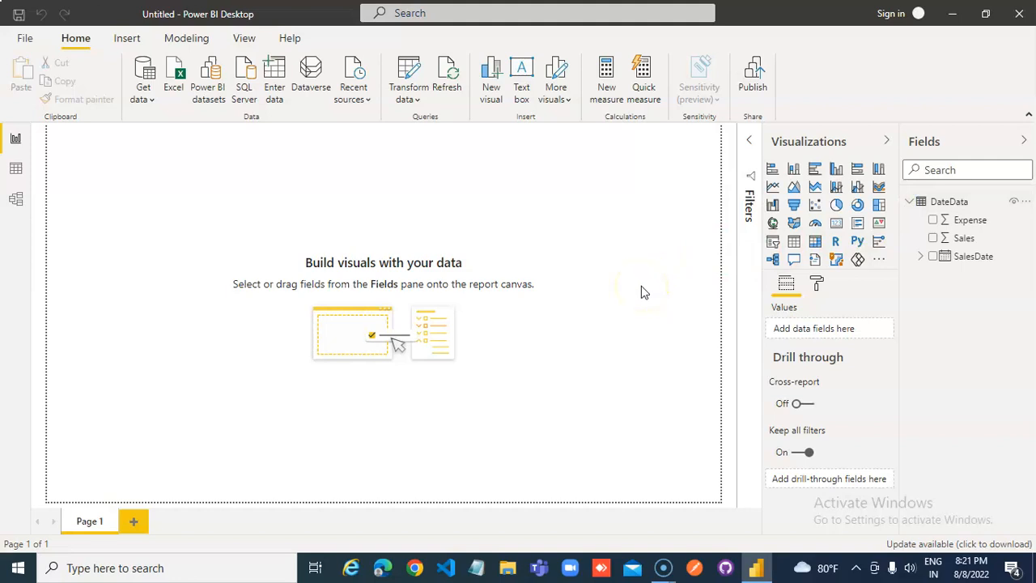
{"action": "mouse_move", "coordinate": [290, 121]}
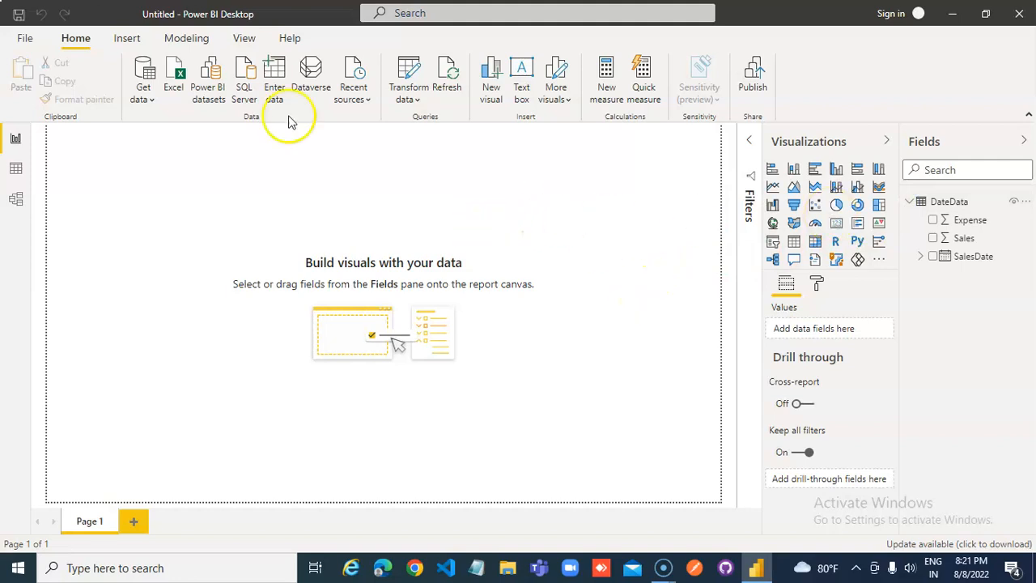
{"action": "mouse_move", "coordinate": [202, 114]}
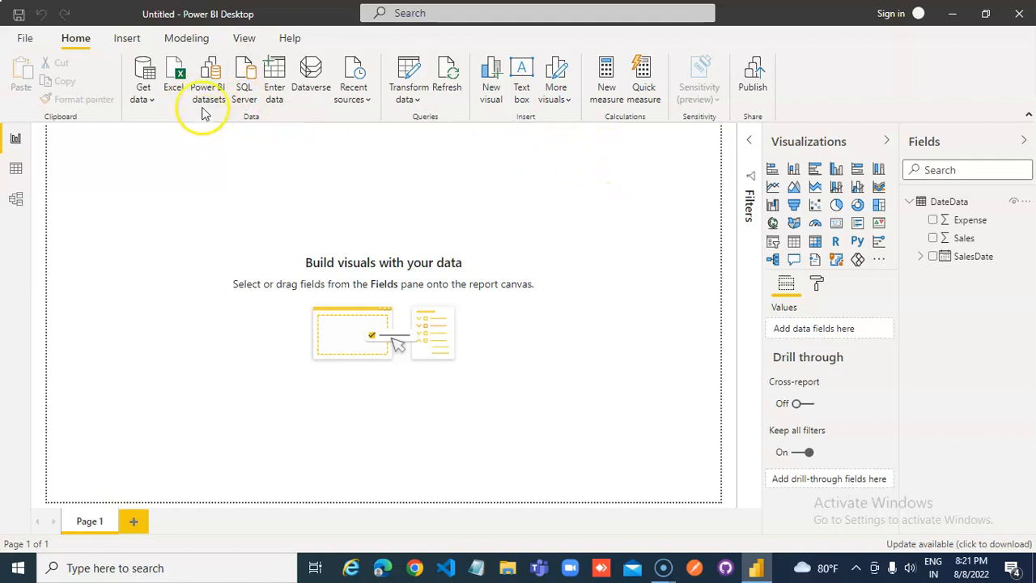
Switch the ribbon to the Modeling tab's calculation tools
{"action": "left_click", "coordinate": [186, 38]}
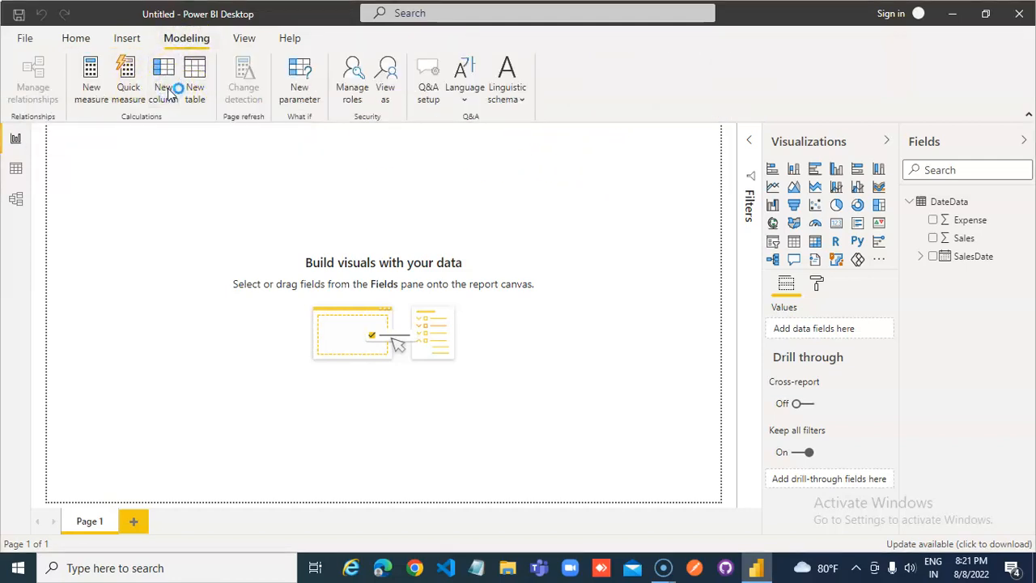
Add a new calculated column and start naming it Difference in the formula bar
{"action": "left_click", "coordinate": [163, 77]}
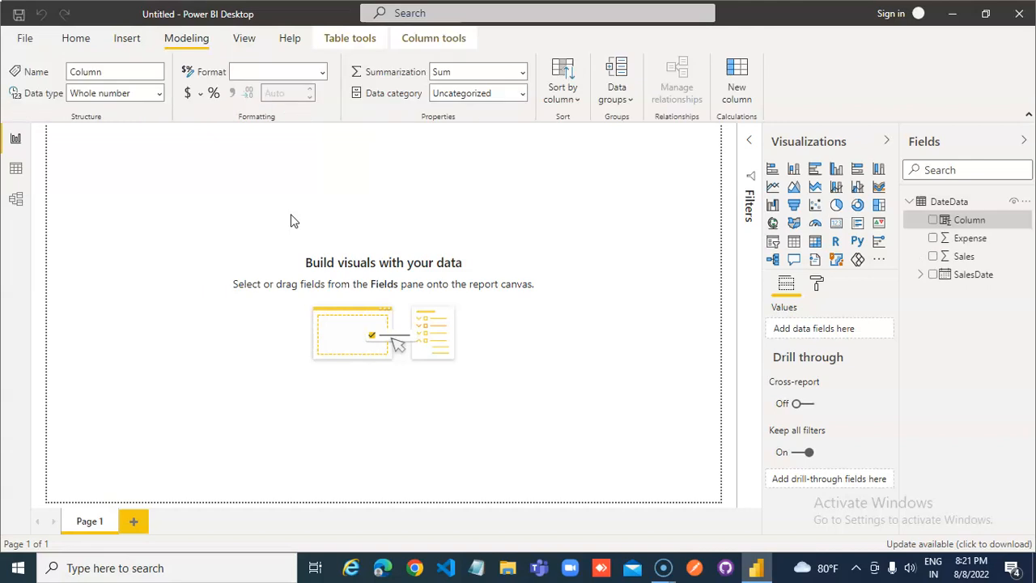
{"action": "left_click", "coordinate": [736, 81]}
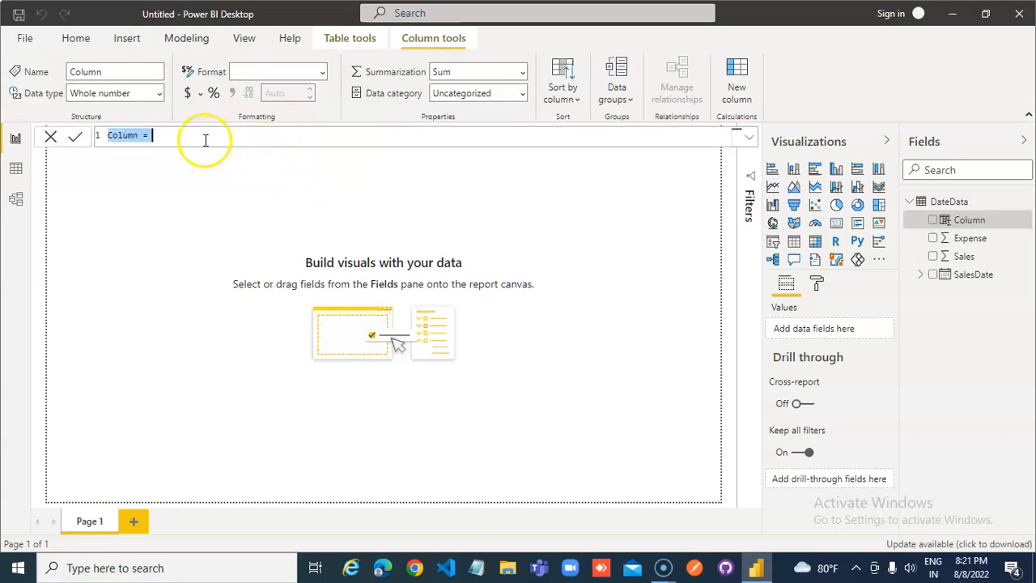
{"action": "mouse_move", "coordinate": [205, 135]}
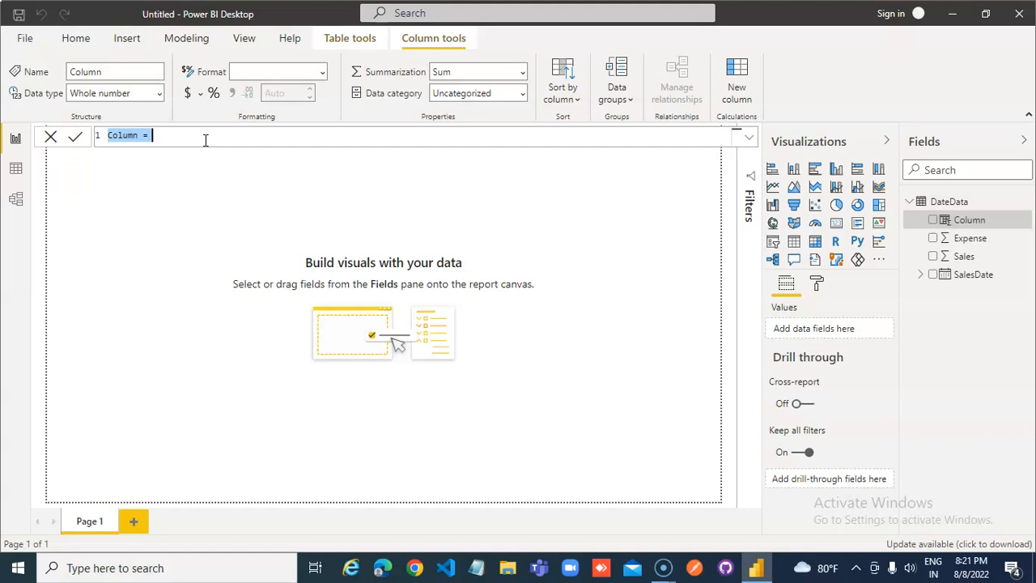
{"action": "type", "text": "D5"}
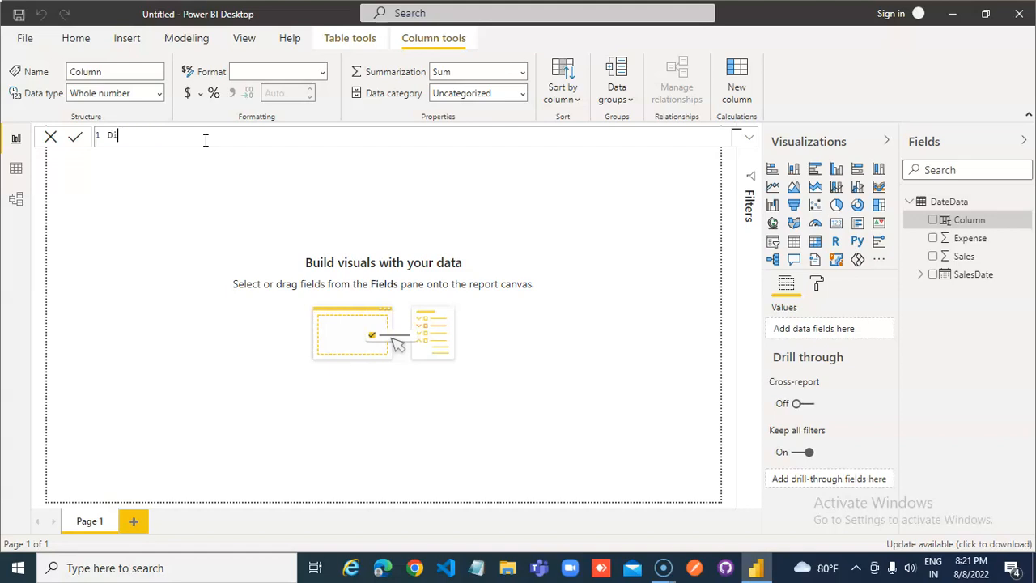
{"action": "type", "text": "ifferen"}
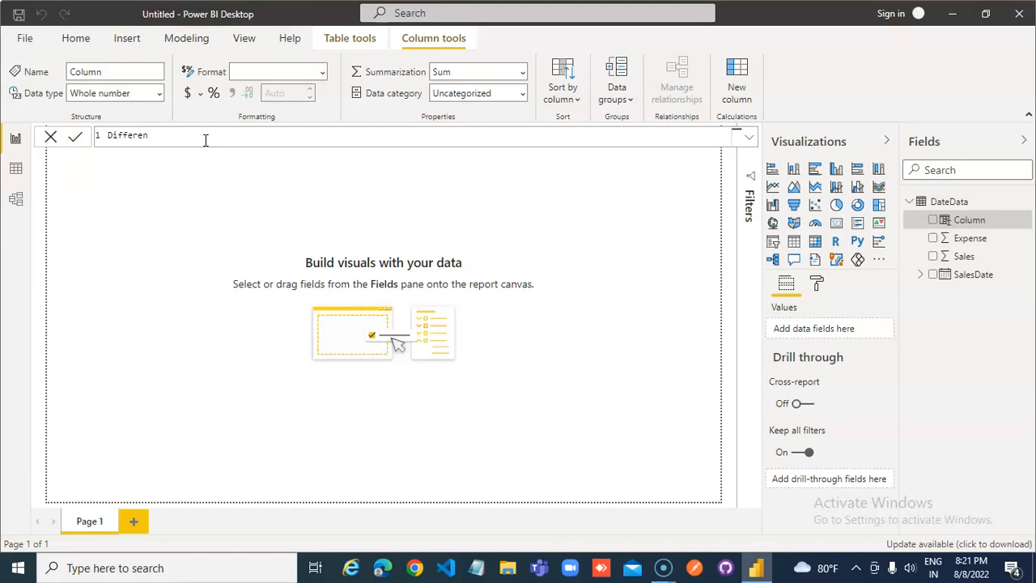
{"action": "type", "text": "ce"}
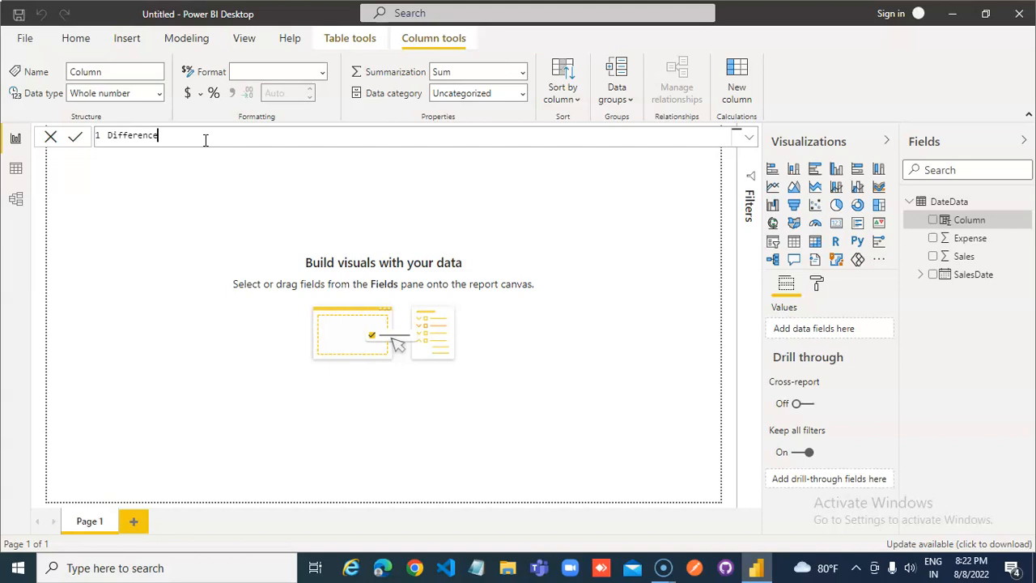
{"action": "type", "text": "-"}
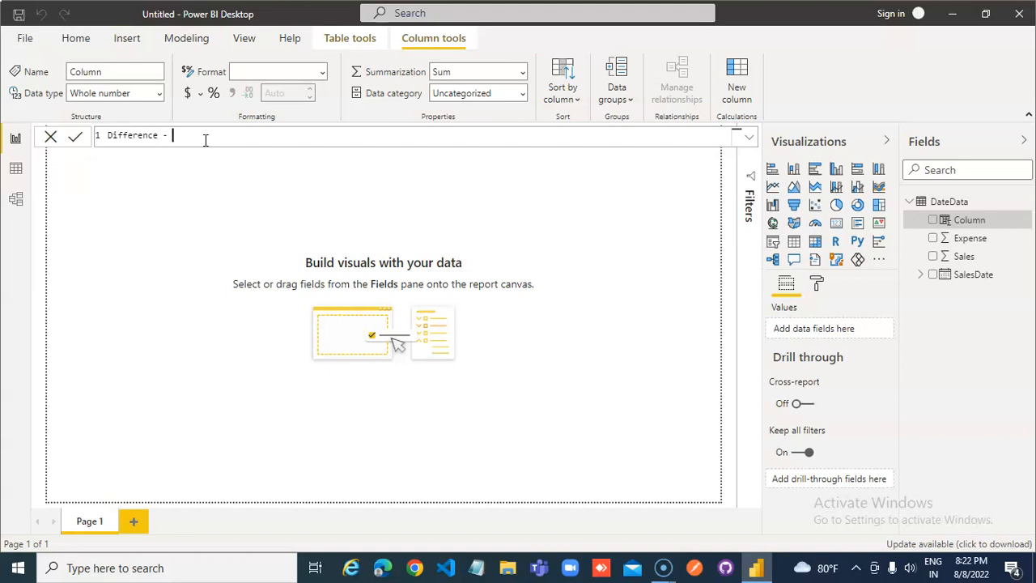
{"action": "key", "text": "Backspace"}
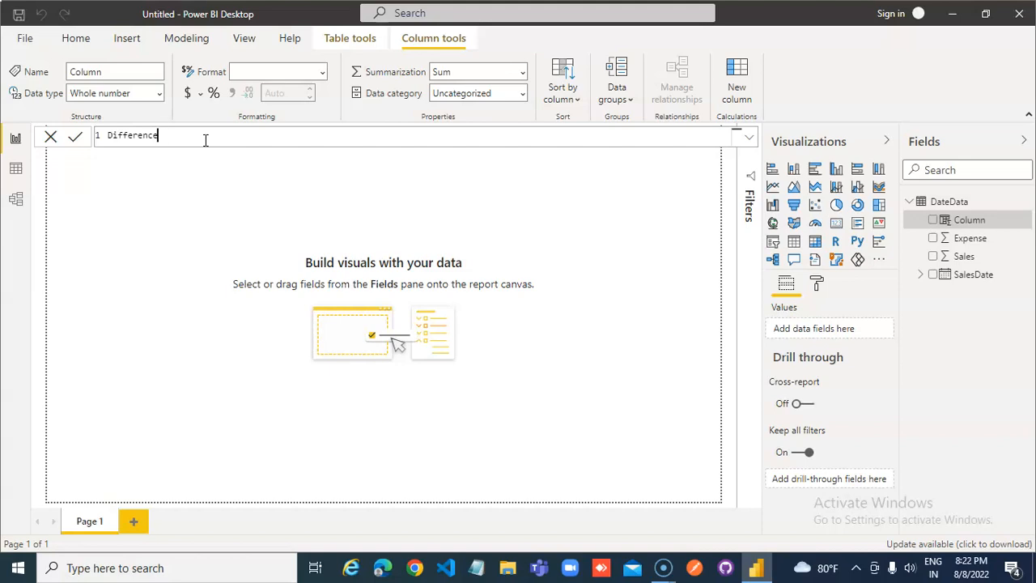
{"action": "type", "text": "s"}
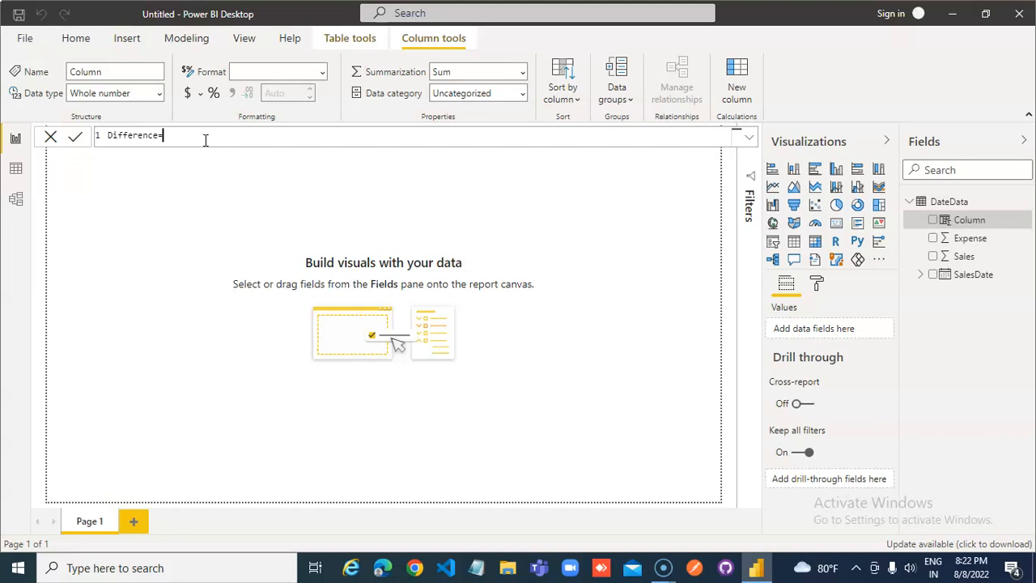
Enter the formula = DATEDIFF(TODAY(), DateData[SalesDate]) for the column
{"action": "type", "text": "=DT"}
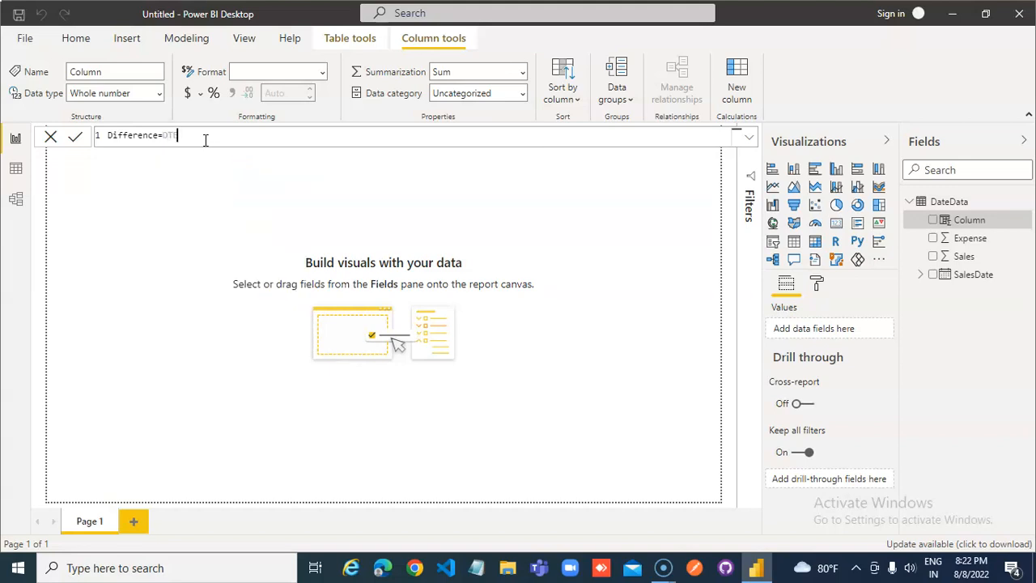
{"action": "type", "text": "DATE"}
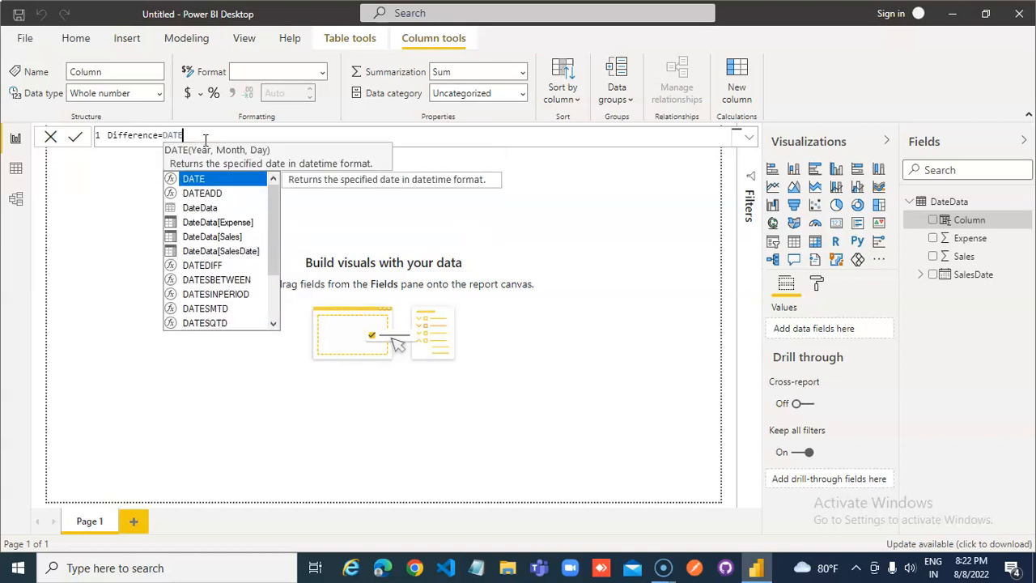
{"action": "type", "text": "IFF("}
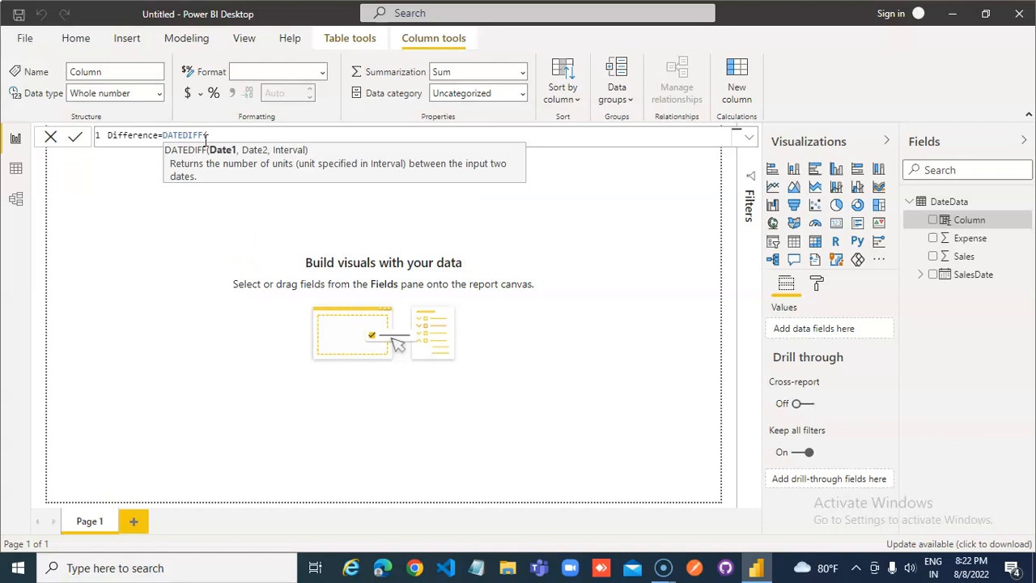
{"action": "type", "text": "TODAY("}
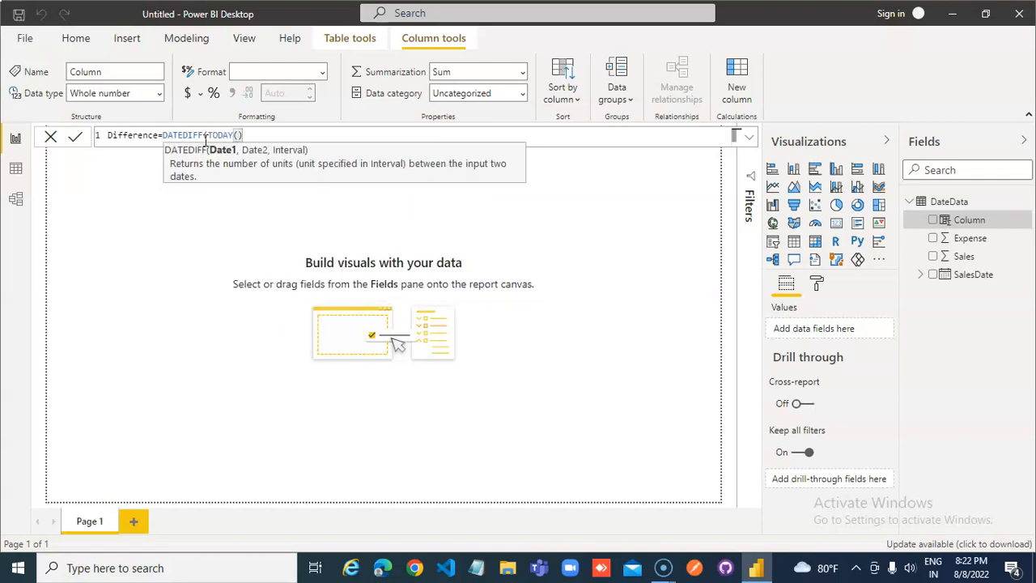
{"action": "type", "text": ","}
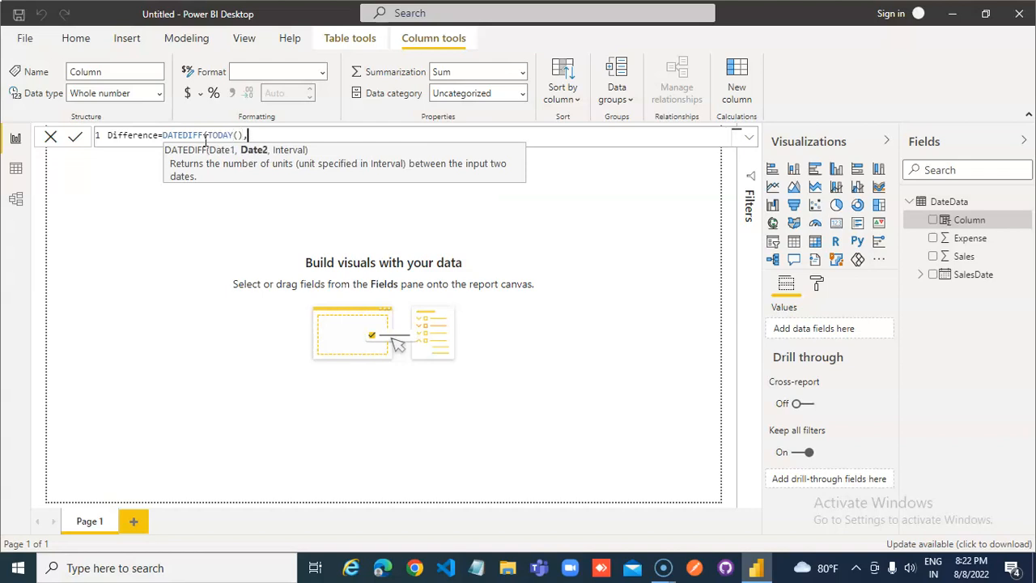
{"action": "type", "text": "D"}
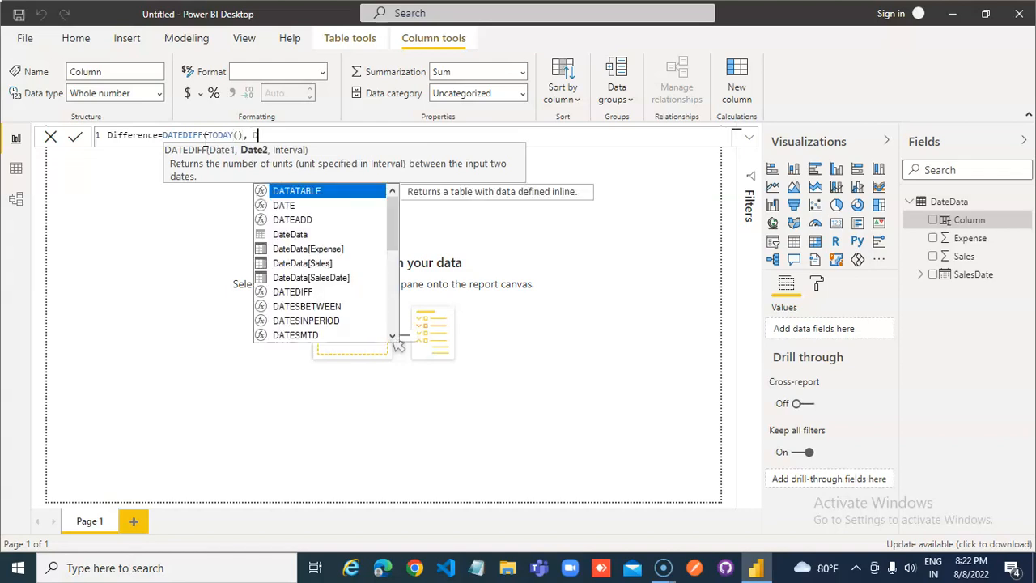
{"action": "type", "text": "Date])"}
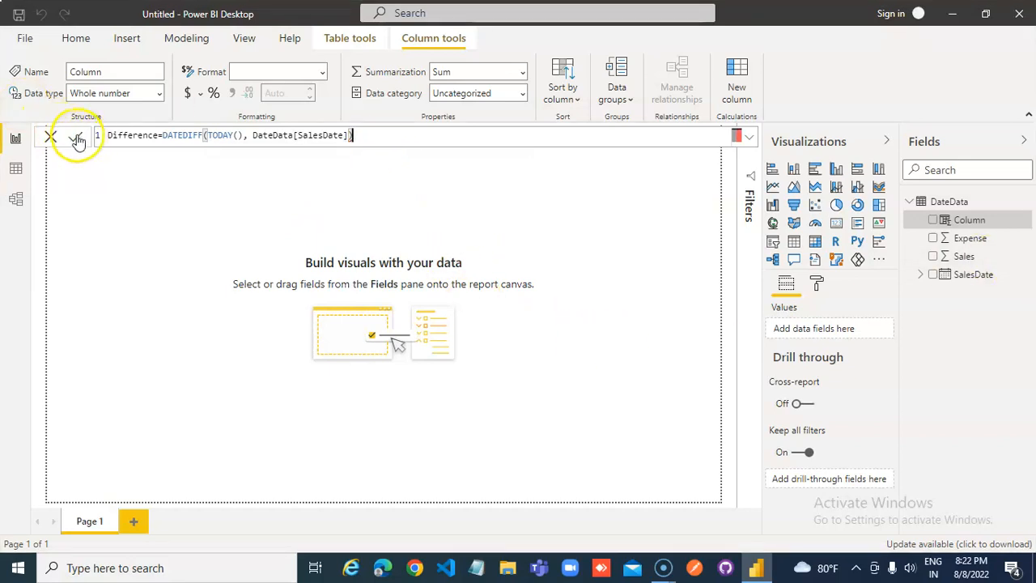
Add DAY as the third DATEDIFF argument and commit the Difference column
{"action": "left_click", "coordinate": [77, 136]}
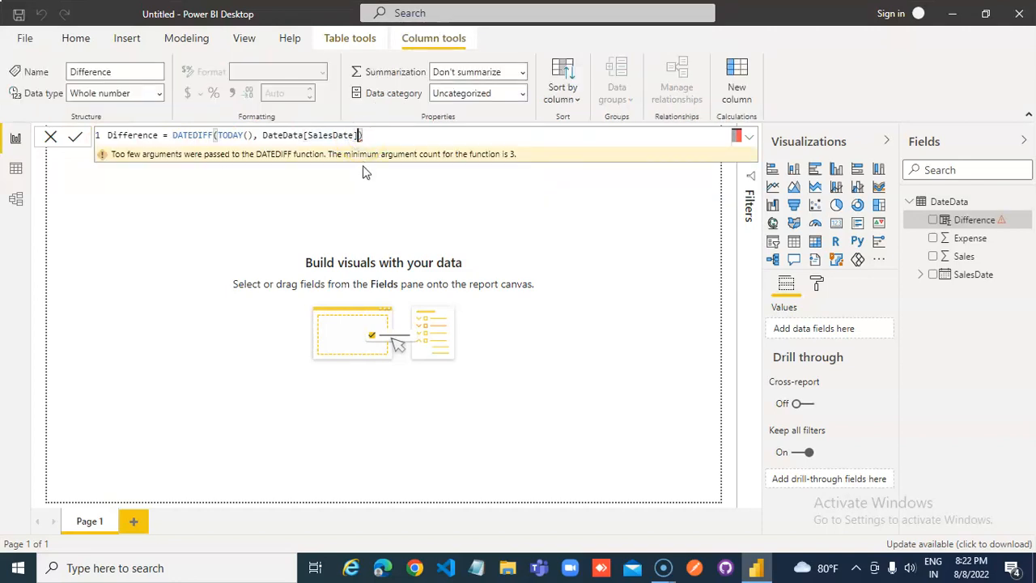
{"action": "type", "text": ",DAY"}
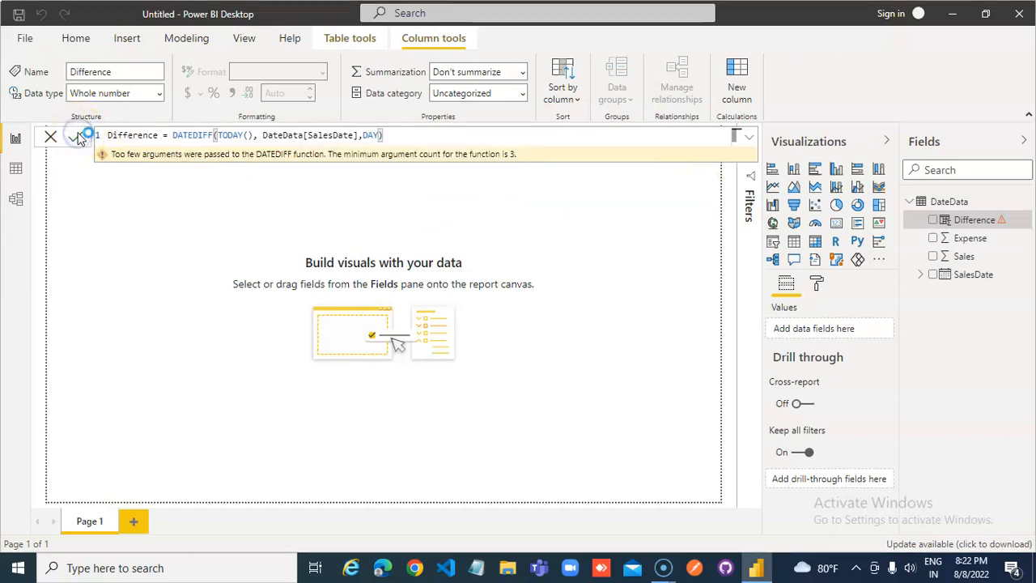
{"action": "left_click", "coordinate": [77, 135]}
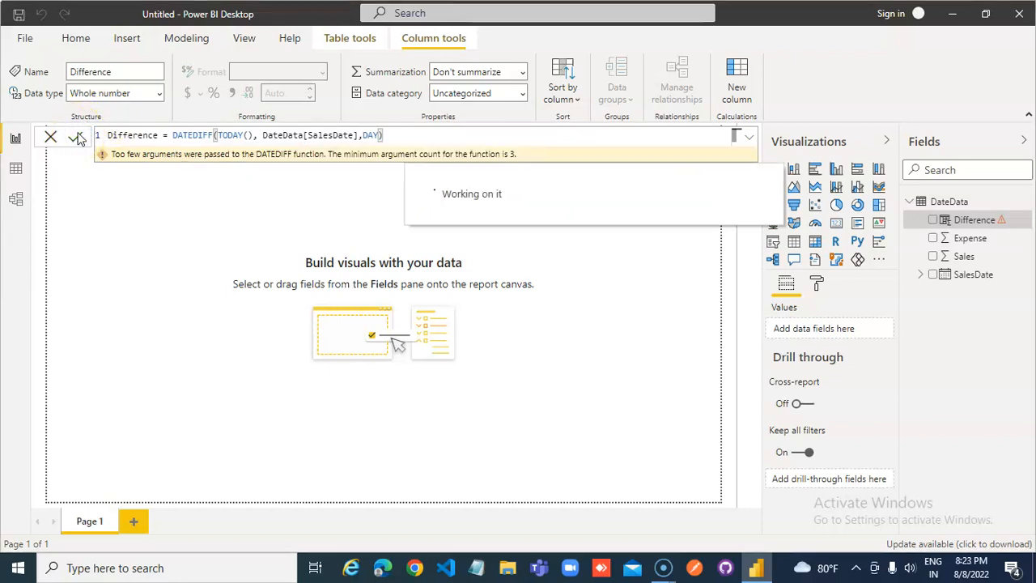
{"action": "left_click", "coordinate": [75, 136]}
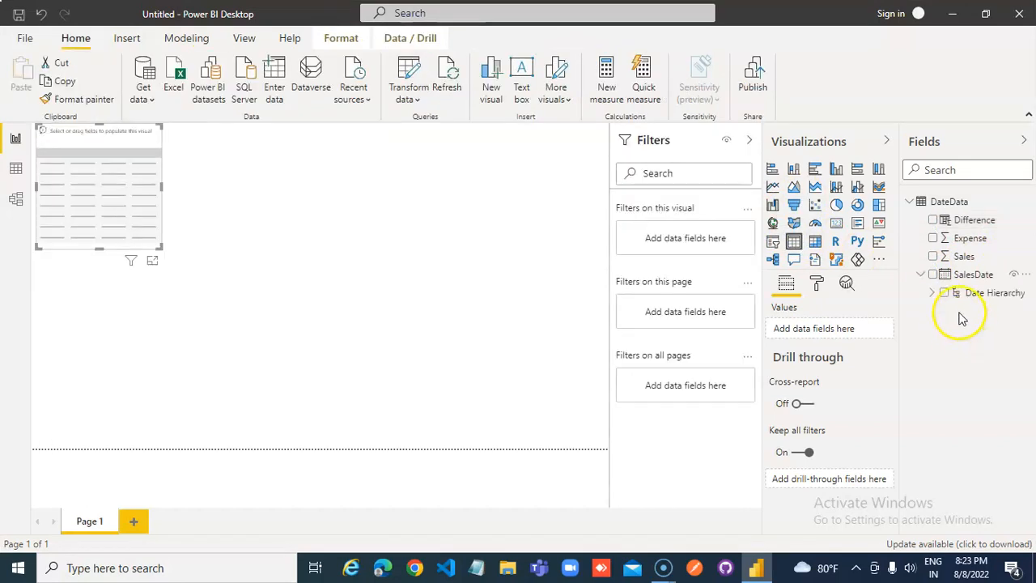
Fill the table with Year, Month, Day and Difference, and set Sales to Don't summarize
{"action": "left_click", "coordinate": [931, 292]}
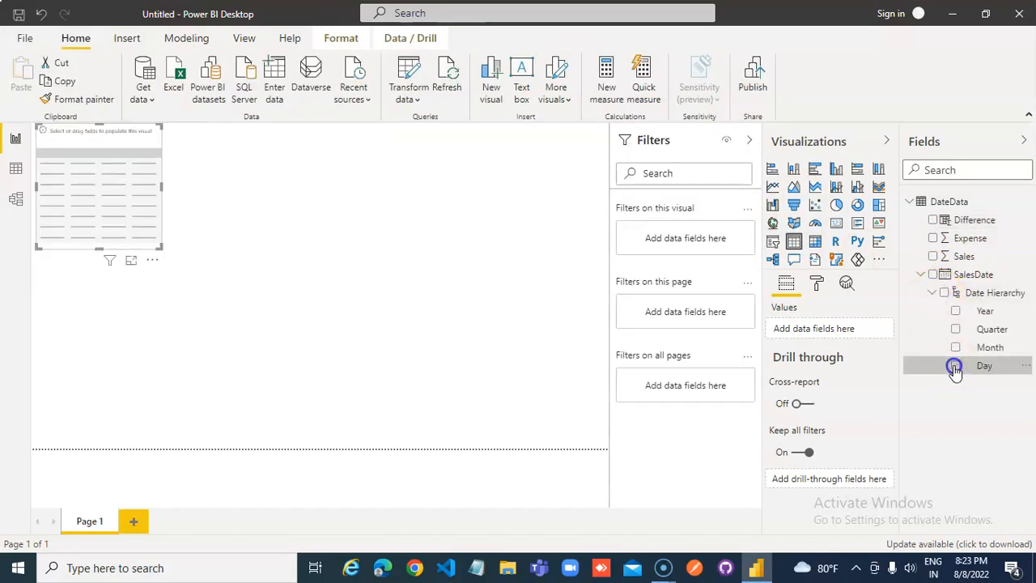
{"action": "left_click", "coordinate": [954, 365]}
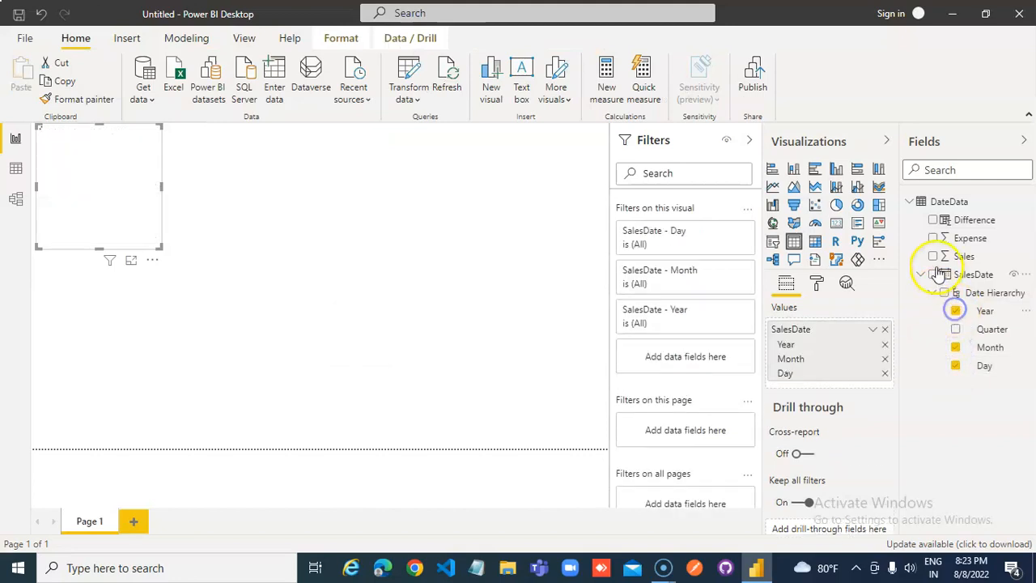
{"action": "left_click", "coordinate": [964, 256]}
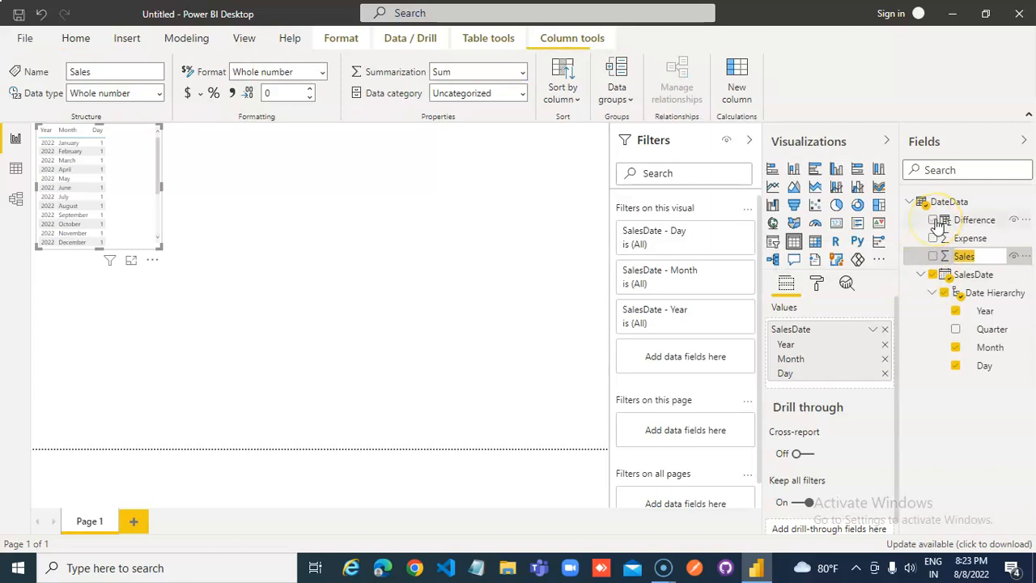
{"action": "left_click", "coordinate": [932, 219]}
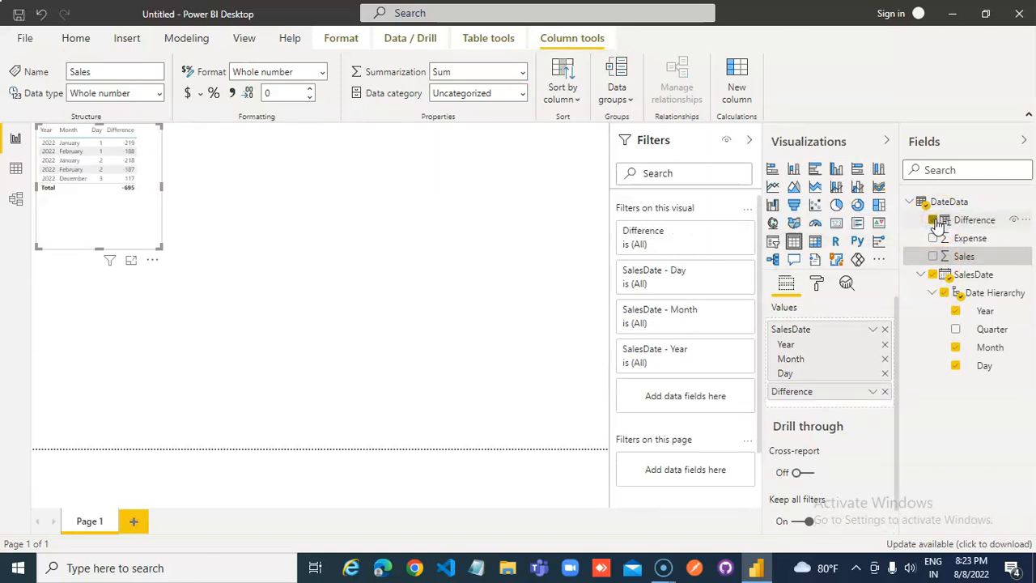
{"action": "mouse_move", "coordinate": [957, 243]}
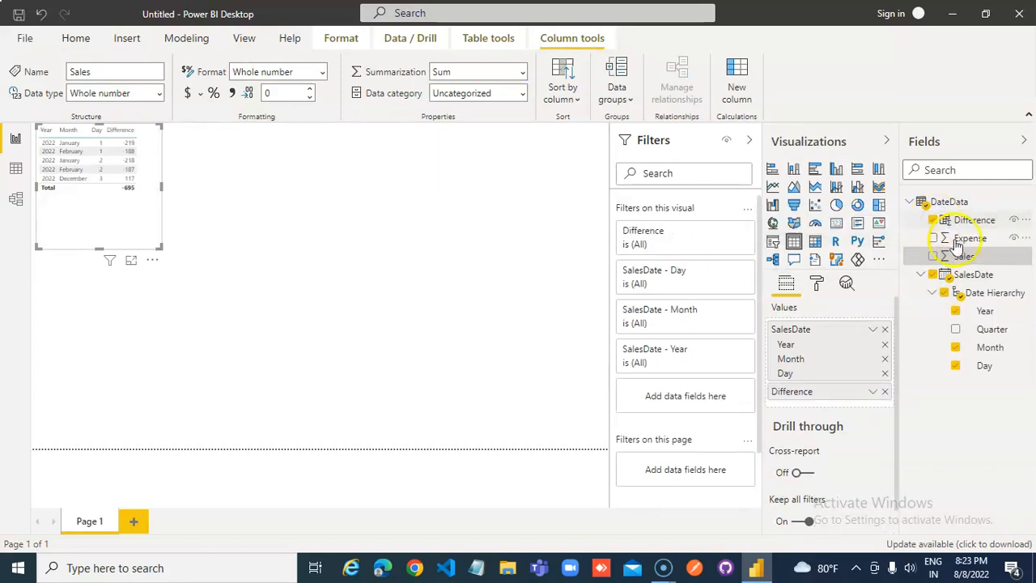
{"action": "left_click", "coordinate": [963, 255]}
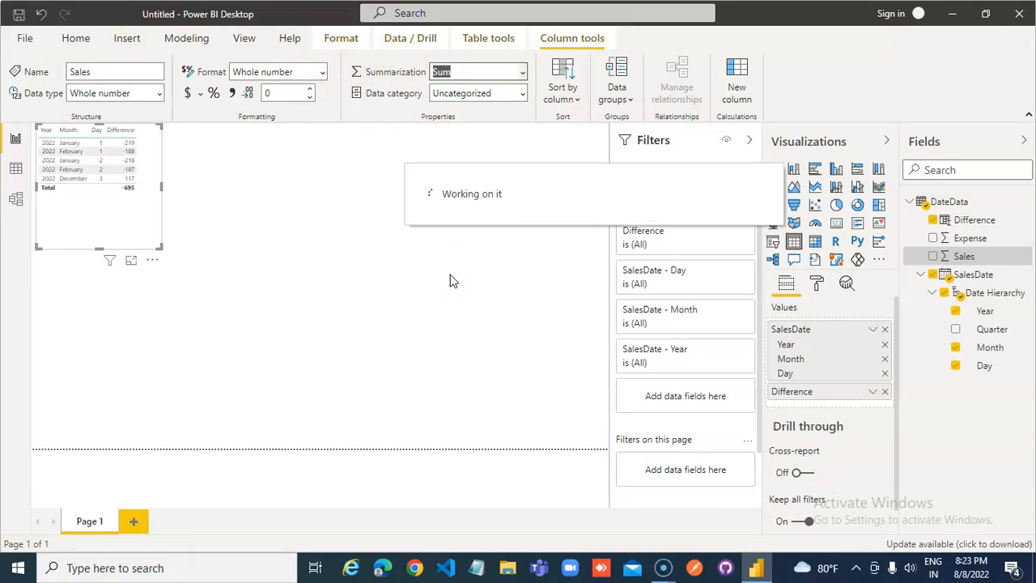
{"action": "left_click", "coordinate": [478, 72]}
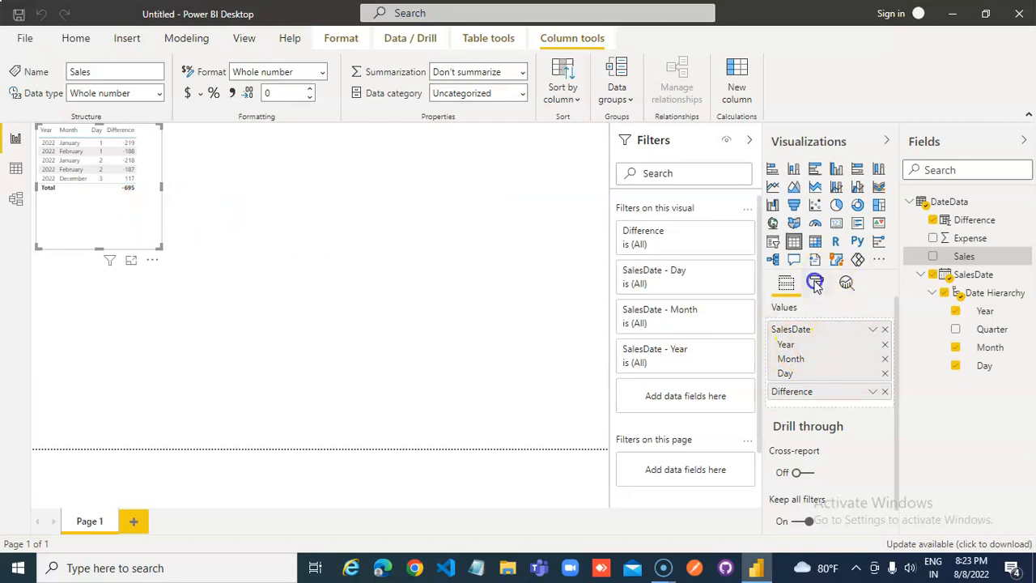
Set the table's text size to 20 pt and enlarge the visual to show all rows
{"action": "left_click", "coordinate": [816, 282]}
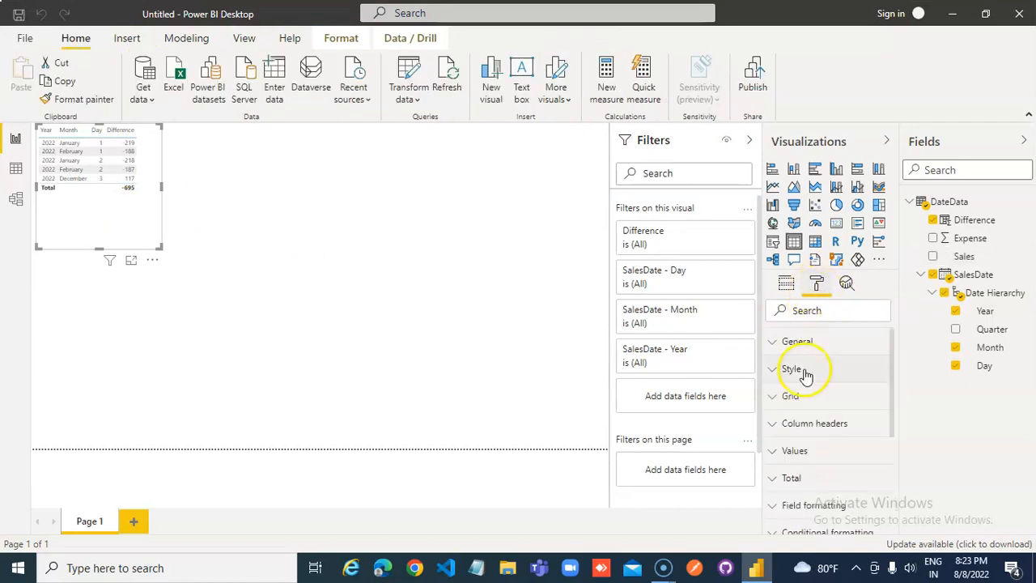
{"action": "left_click", "coordinate": [792, 368]}
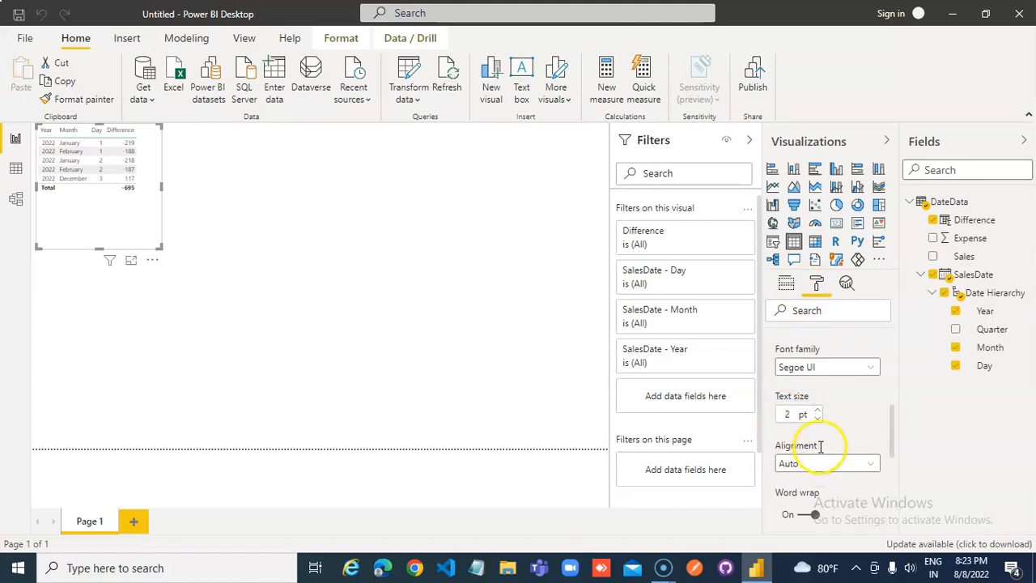
{"action": "scroll", "scroll_direction": "down", "scroll_amount": 3}
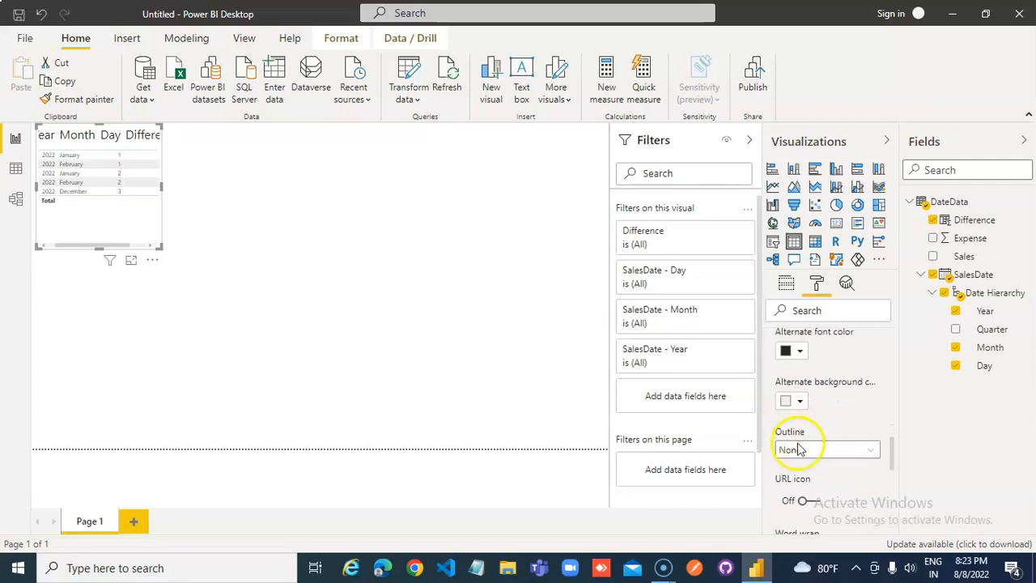
{"action": "scroll", "scroll_direction": "down", "scroll_amount": 3}
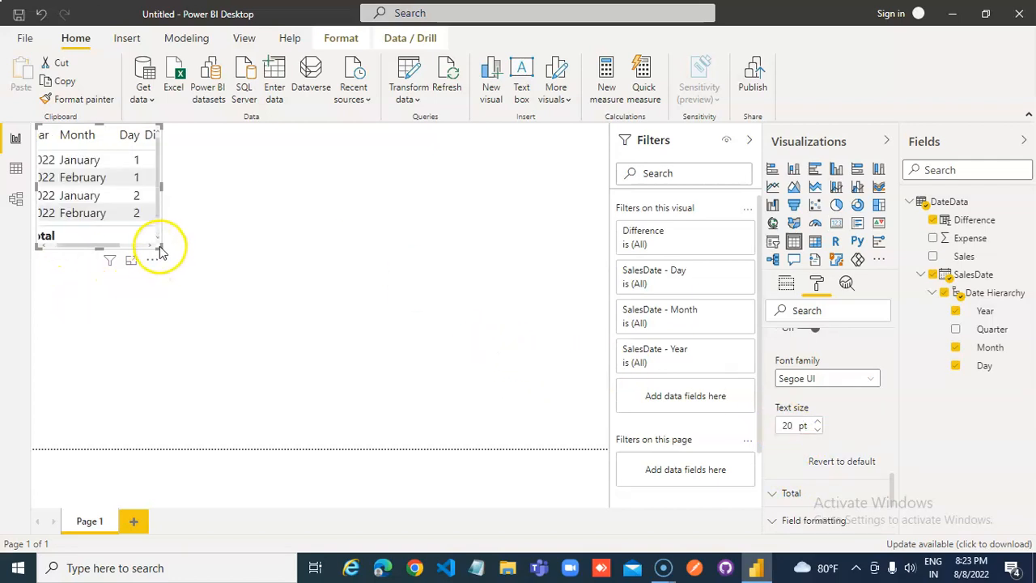
{"action": "left_click", "coordinate": [364, 364]}
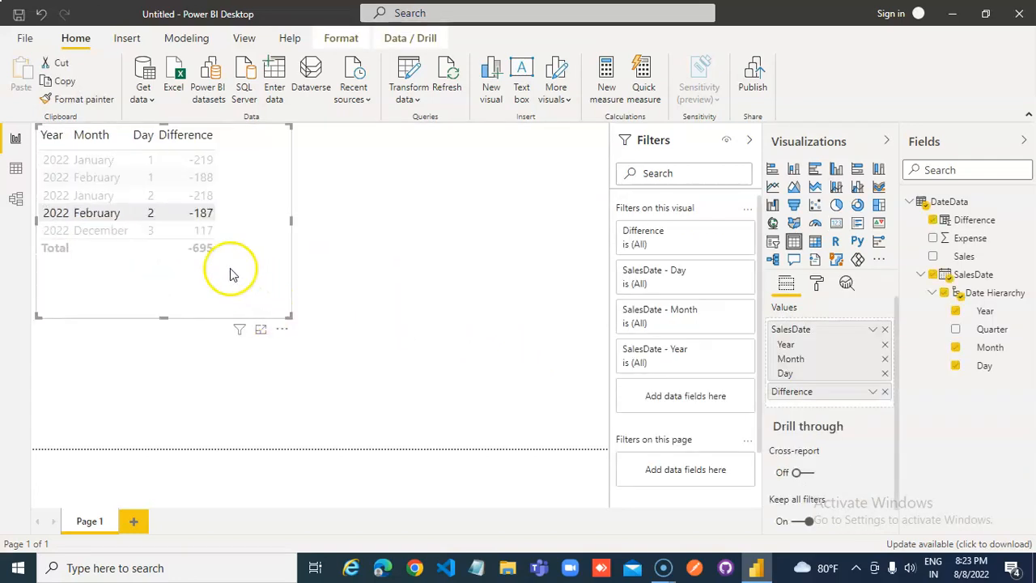
{"action": "left_click", "coordinate": [201, 160]}
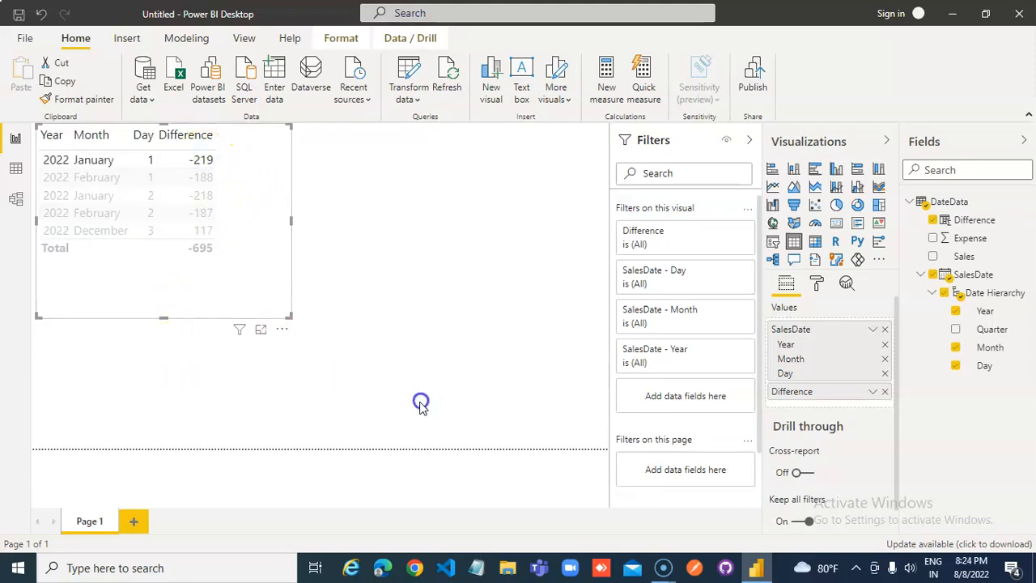
Insert a Q&A visual answering 'maximum expense' with 80, then delete the duplicate visual
{"action": "left_click", "coordinate": [420, 403]}
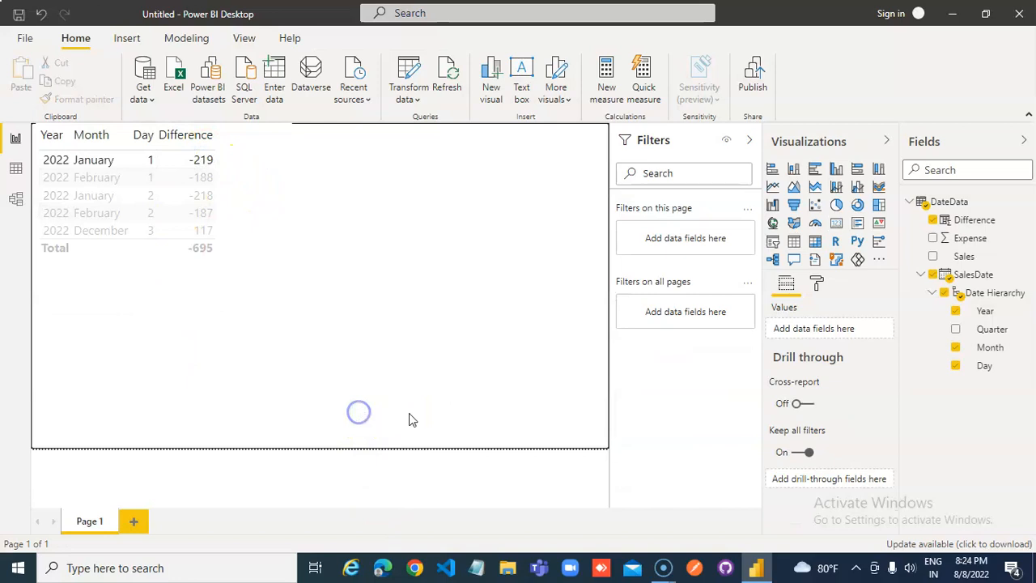
{"action": "mouse_move", "coordinate": [619, 421]}
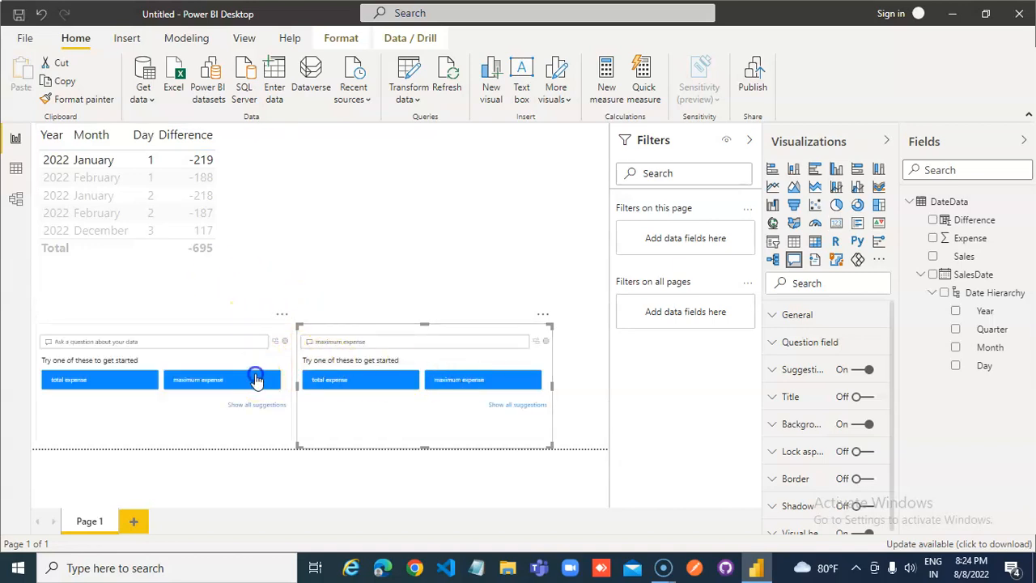
{"action": "left_click", "coordinate": [196, 379]}
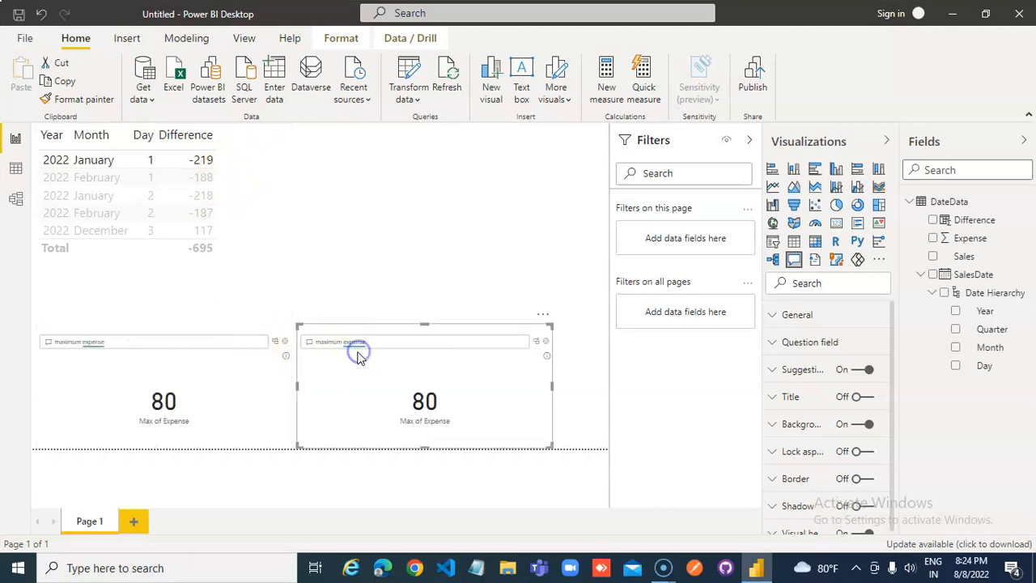
{"action": "mouse_move", "coordinate": [217, 372]}
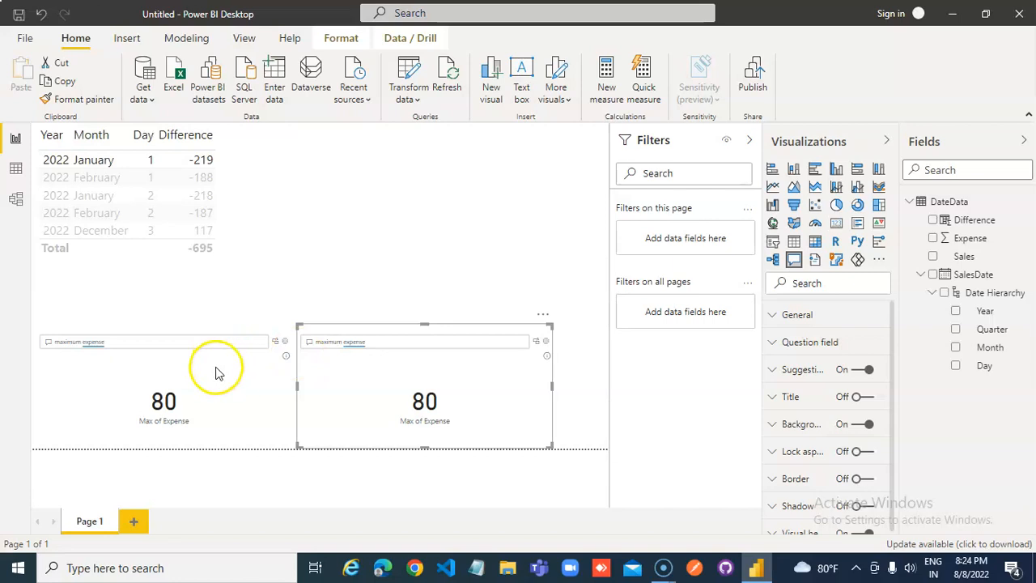
{"action": "mouse_move", "coordinate": [218, 373]}
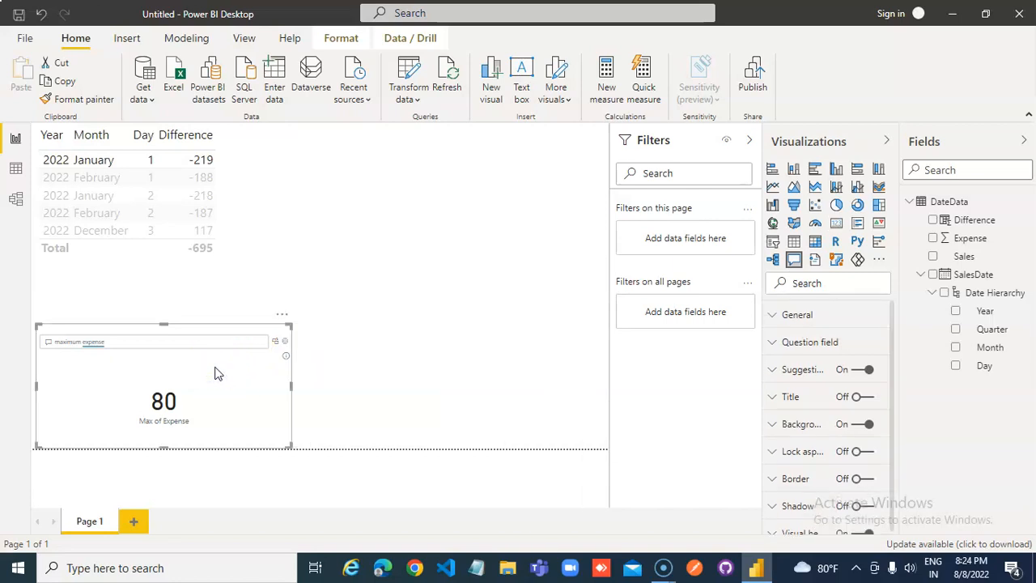
{"action": "left_click", "coordinate": [162, 194]}
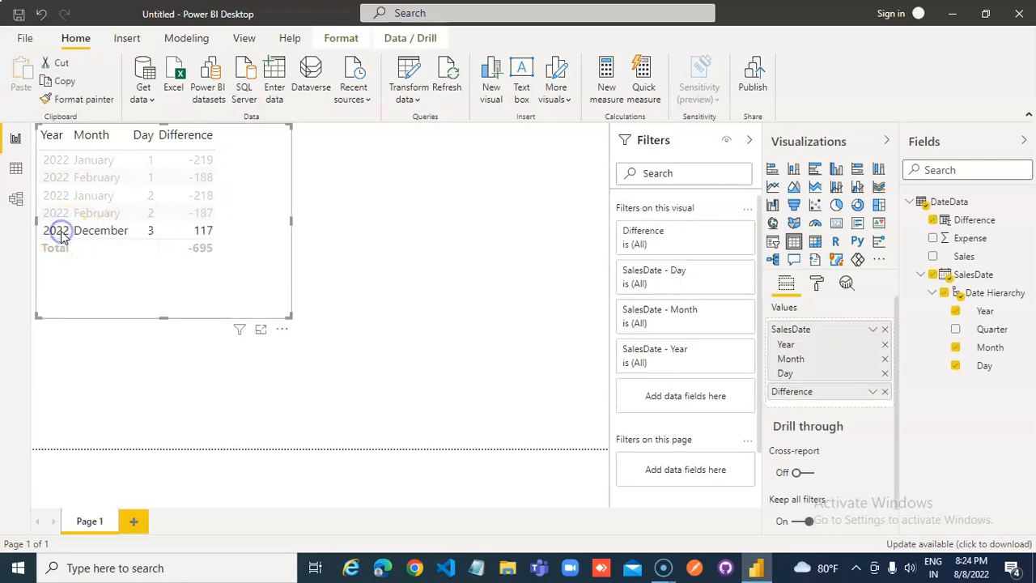
{"action": "mouse_move", "coordinate": [335, 298]}
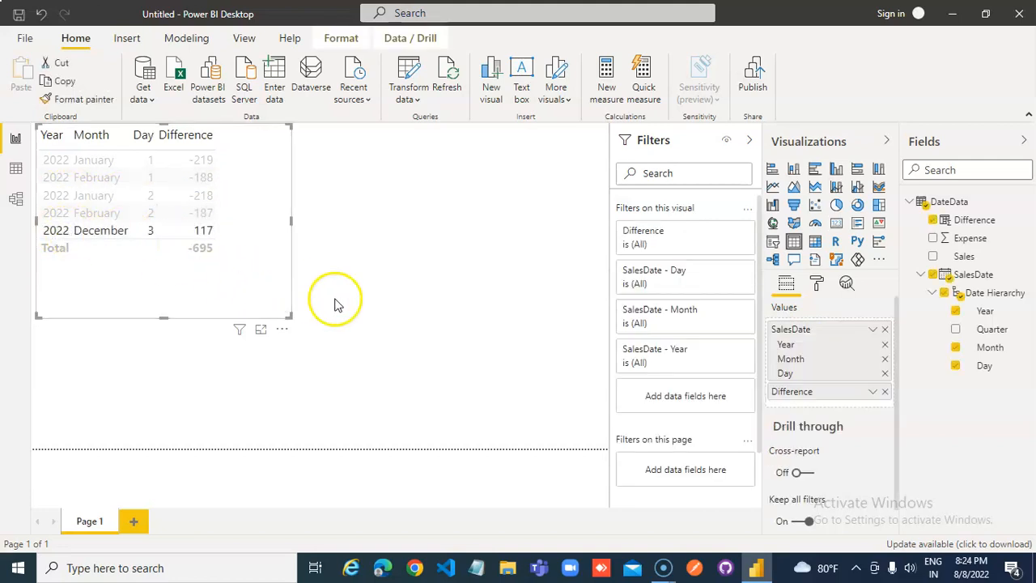
{"action": "mouse_move", "coordinate": [198, 166]}
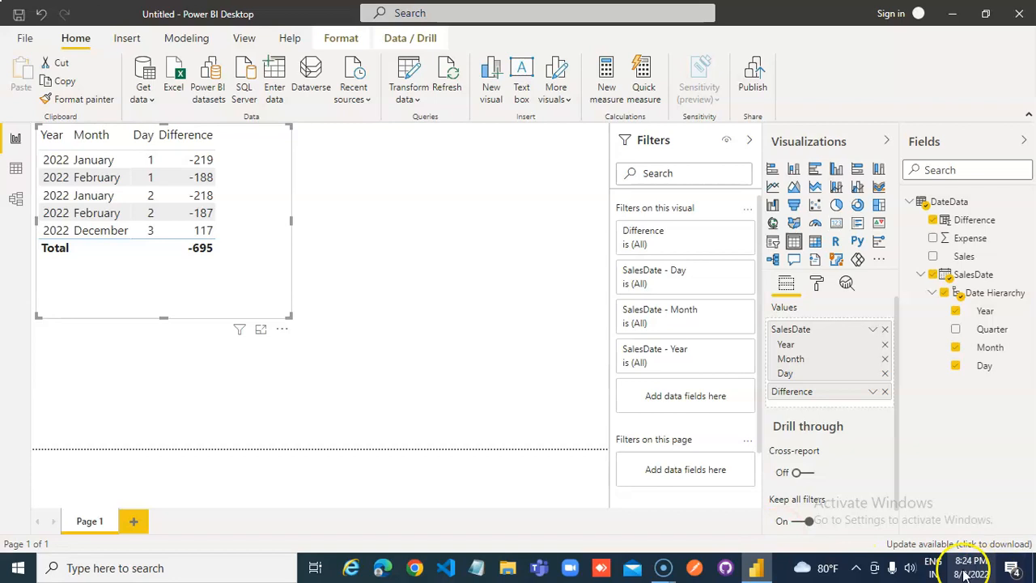
{"action": "left_click", "coordinate": [969, 561]}
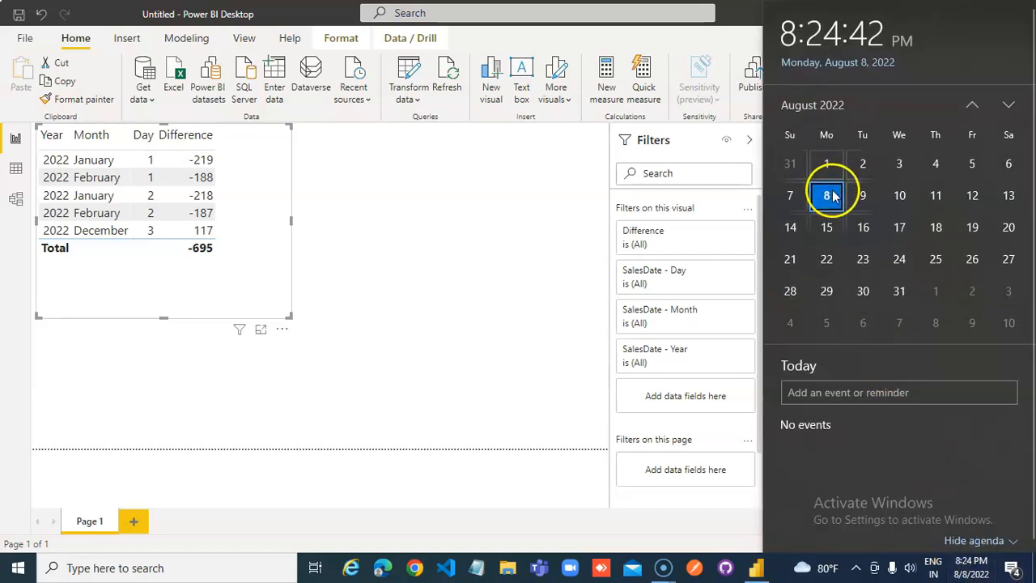
{"action": "left_click", "coordinate": [410, 359]}
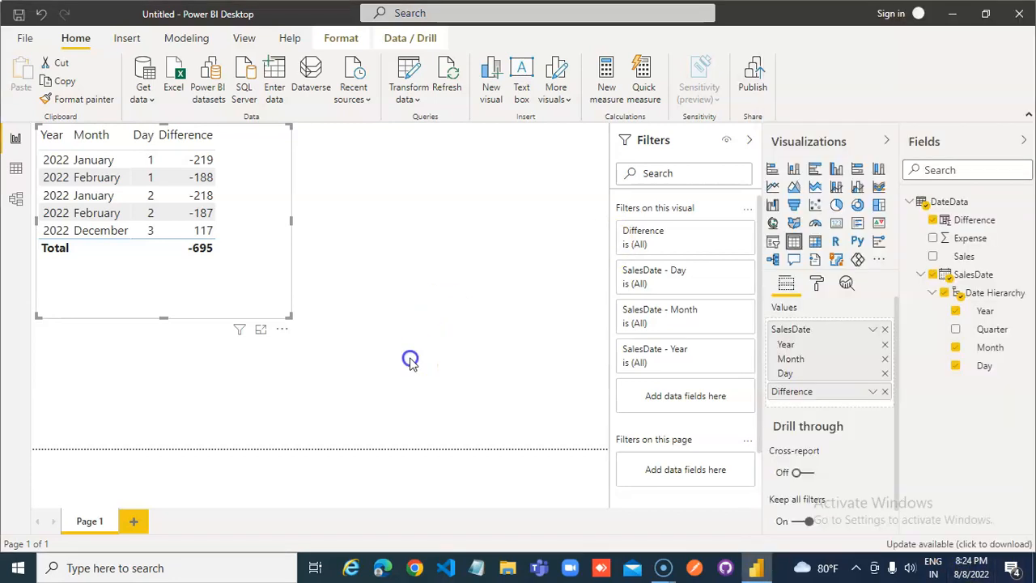
{"action": "left_click", "coordinate": [410, 359]}
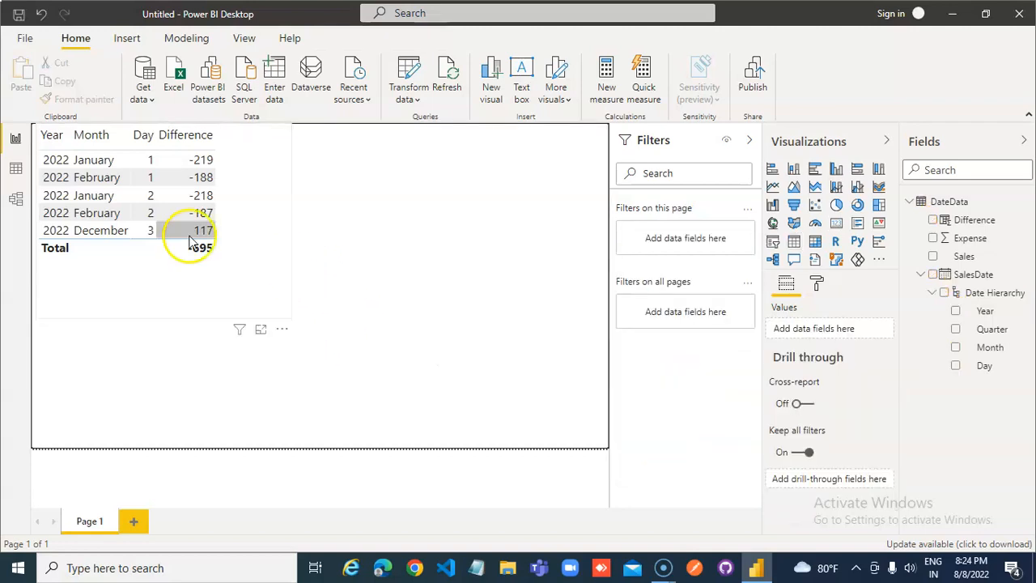
{"action": "mouse_move", "coordinate": [161, 235]}
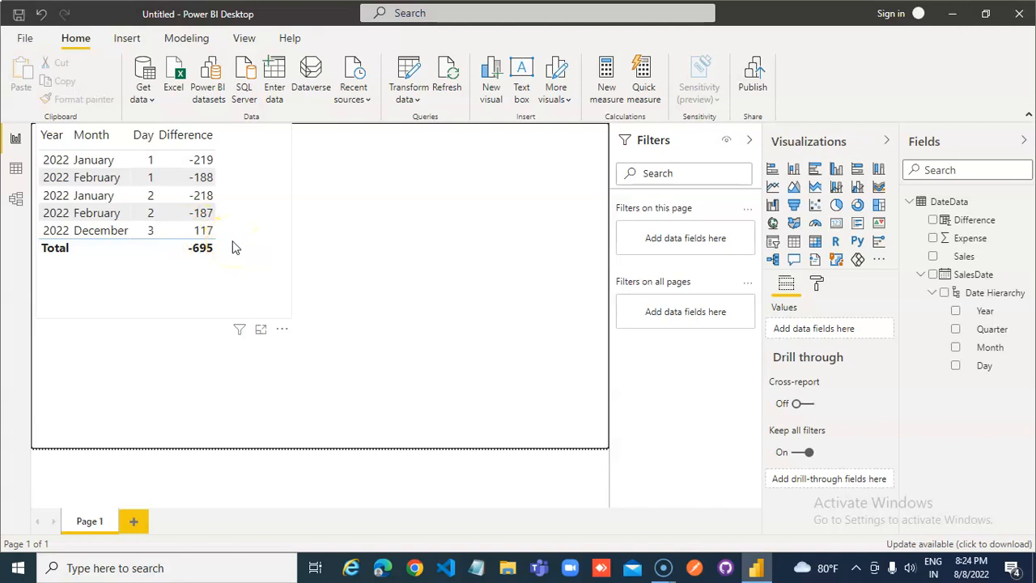
{"action": "mouse_move", "coordinate": [261, 288]}
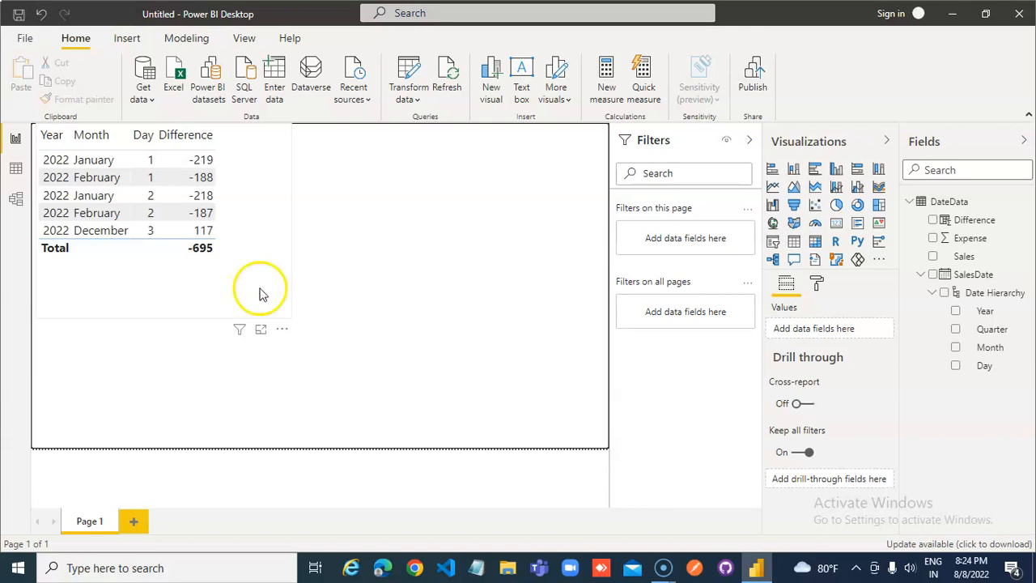
{"action": "mouse_move", "coordinate": [970, 237]}
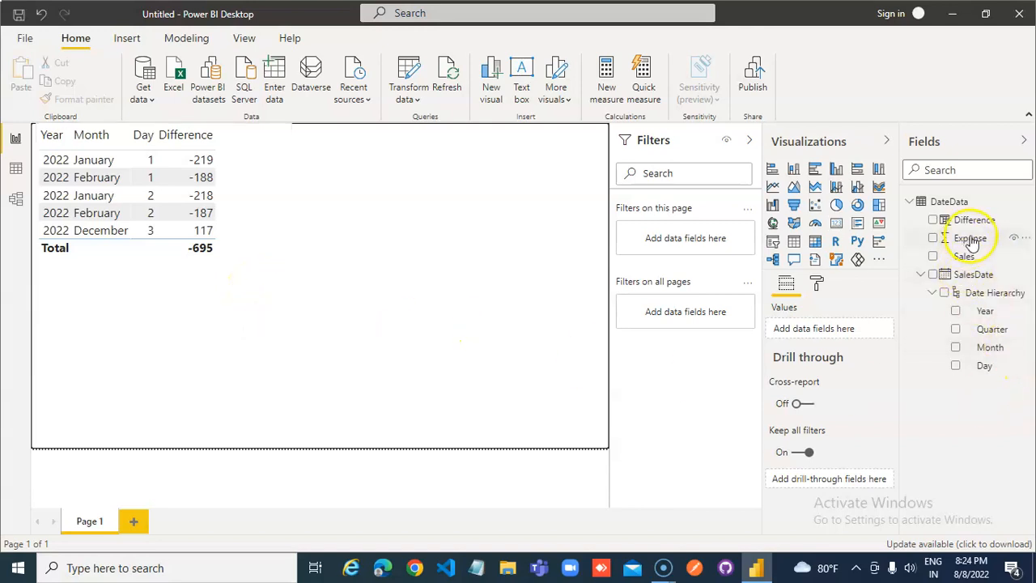
{"action": "mouse_move", "coordinate": [973, 220]}
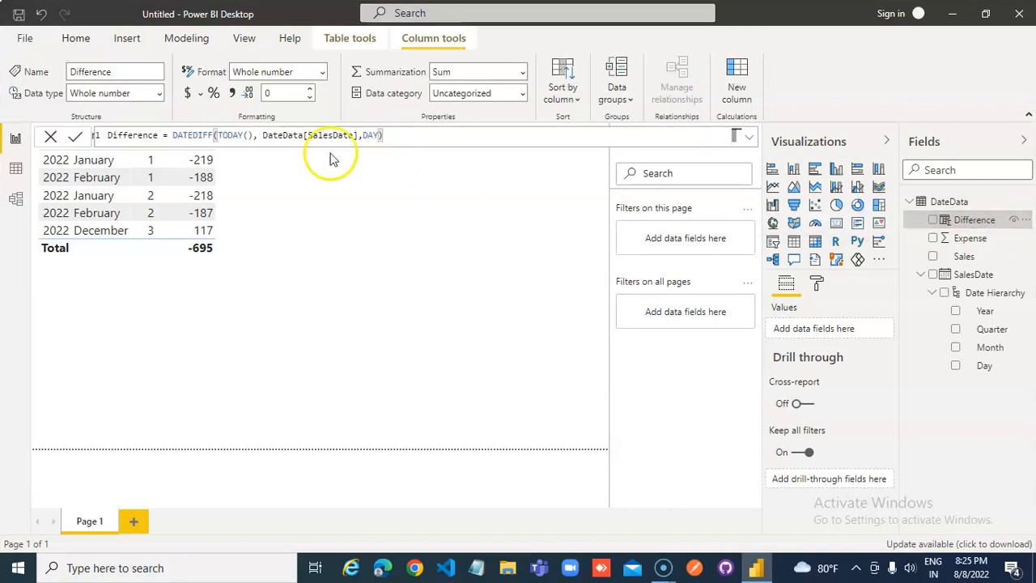
{"action": "mouse_move", "coordinate": [813, 419]}
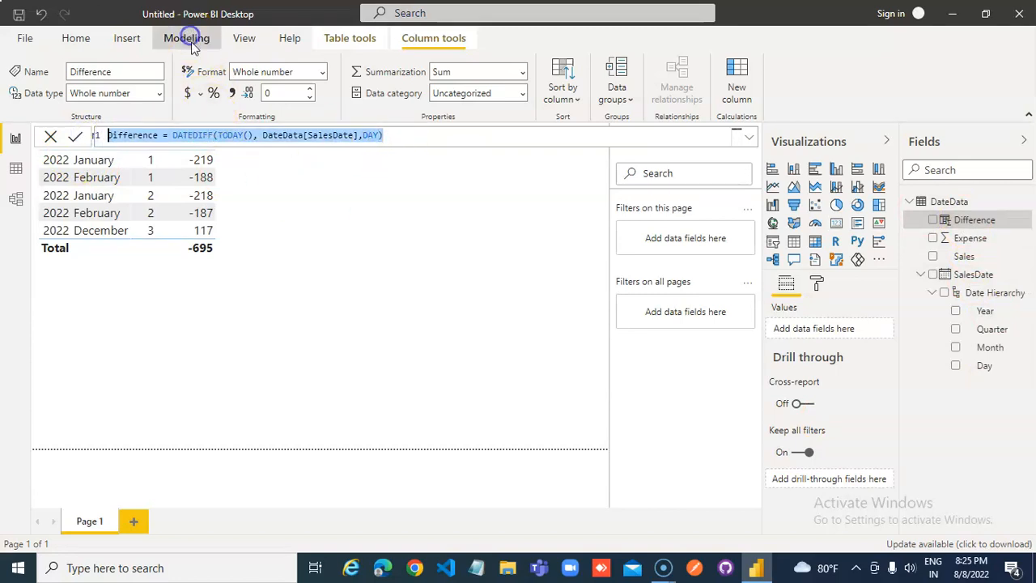
Create and commit the DifferenceAbs column as ABS(DATEDIFF(TODAY(), DateData[SalesDate], DAY))
{"action": "left_click", "coordinate": [186, 38]}
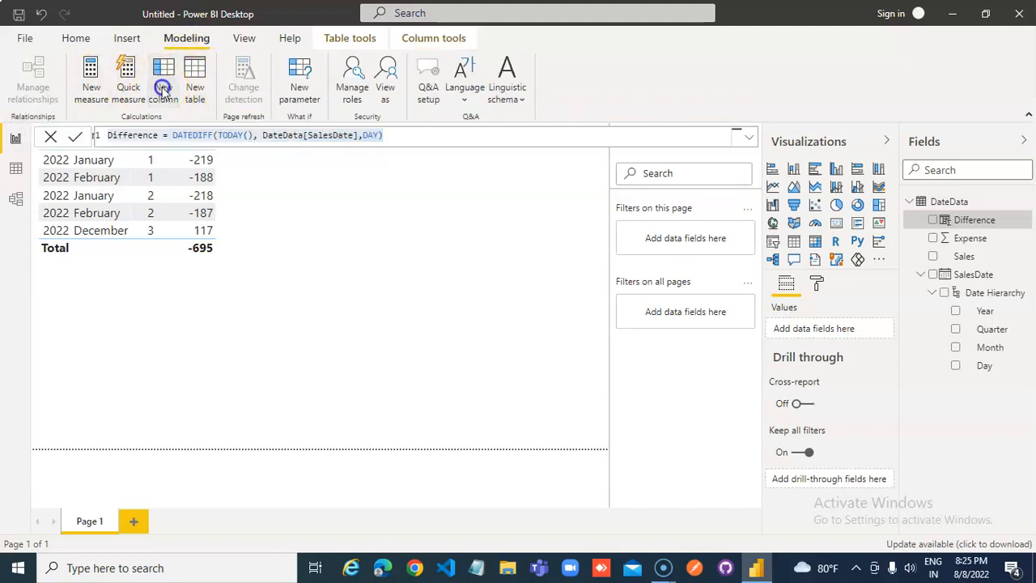
{"action": "left_click", "coordinate": [163, 81]}
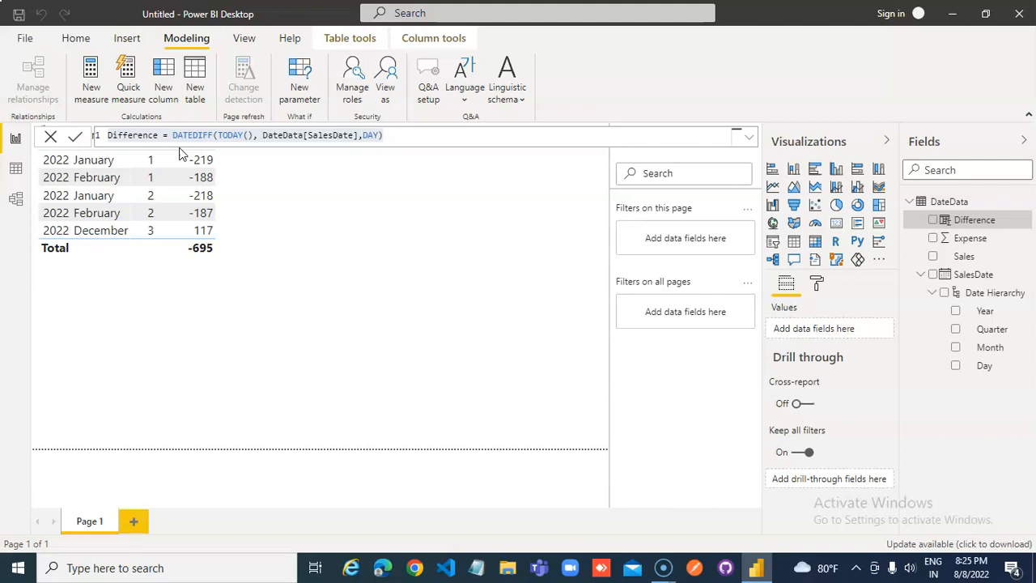
{"action": "left_click", "coordinate": [163, 76]}
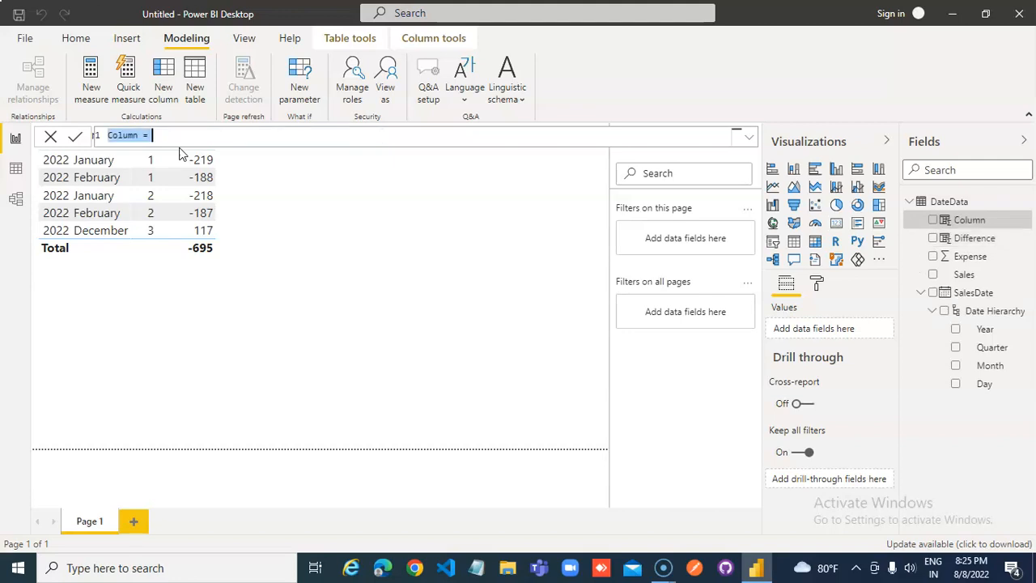
{"action": "type", "text": "Difference = DATEDIFF(TODAY(), DateData[SalesDate],DAY)"}
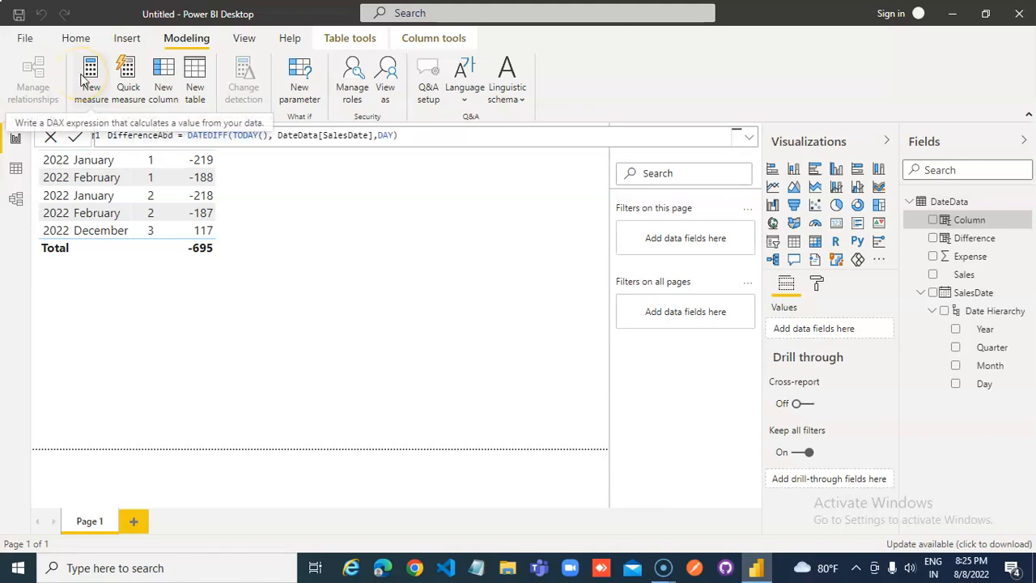
{"action": "left_click", "coordinate": [170, 136]}
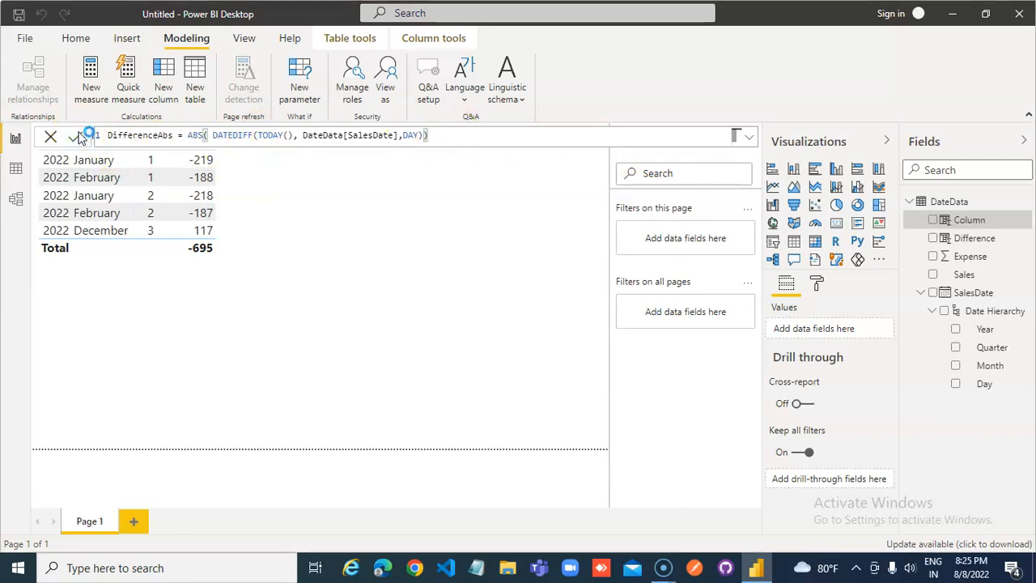
{"action": "left_click", "coordinate": [74, 135]}
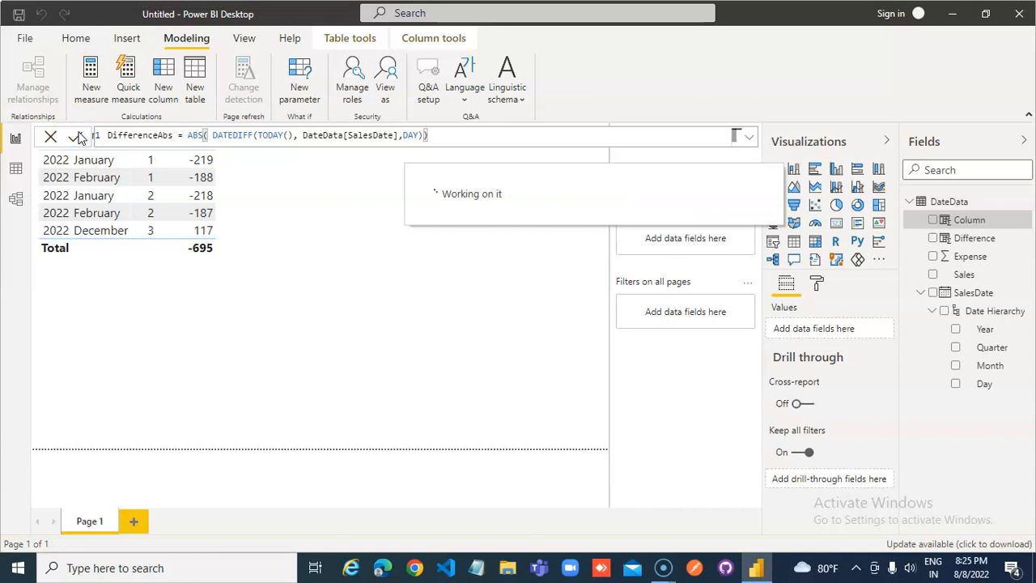
{"action": "left_click", "coordinate": [77, 135]}
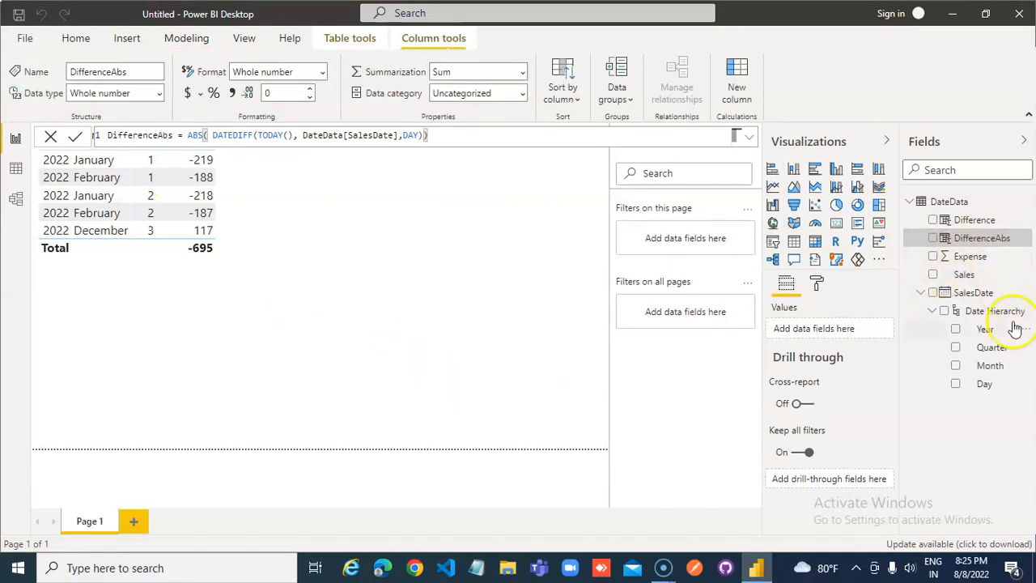
{"action": "mouse_move", "coordinate": [936, 237]}
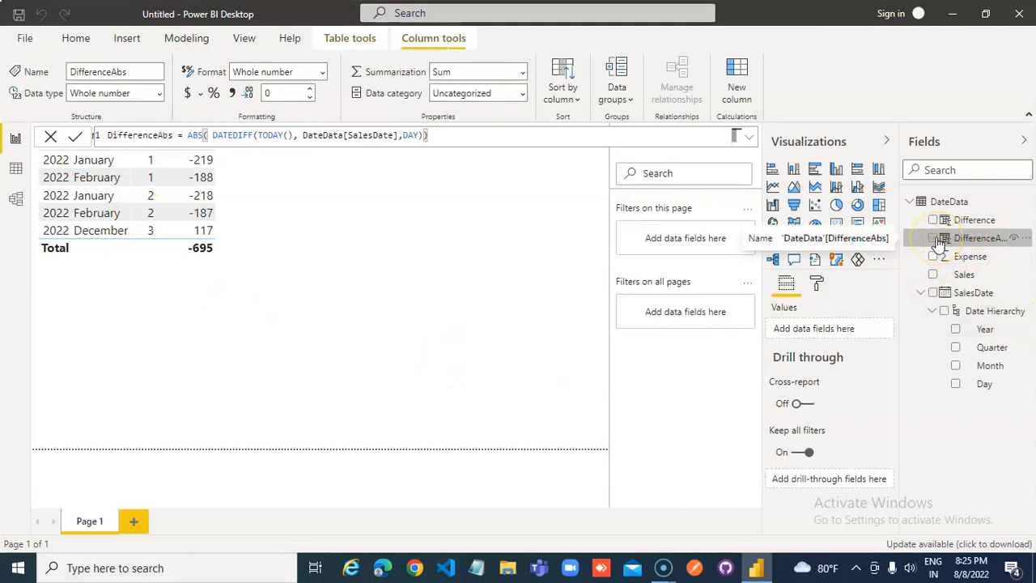
{"action": "mouse_move", "coordinate": [279, 234]}
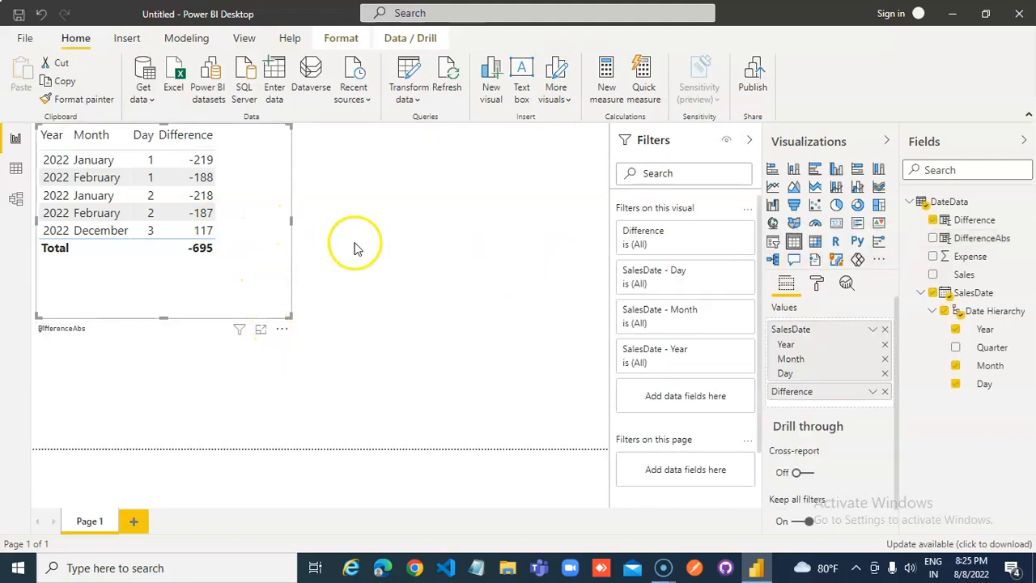
Tick DifferenceAbs to add positive day counts totalling 929 to the table
{"action": "left_click", "coordinate": [932, 237]}
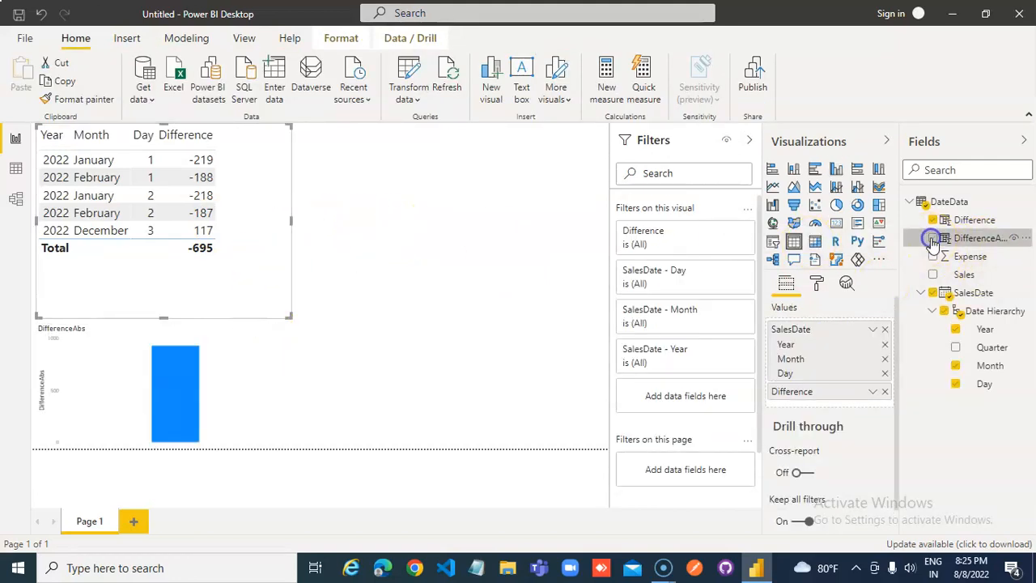
{"action": "left_click", "coordinate": [933, 237]}
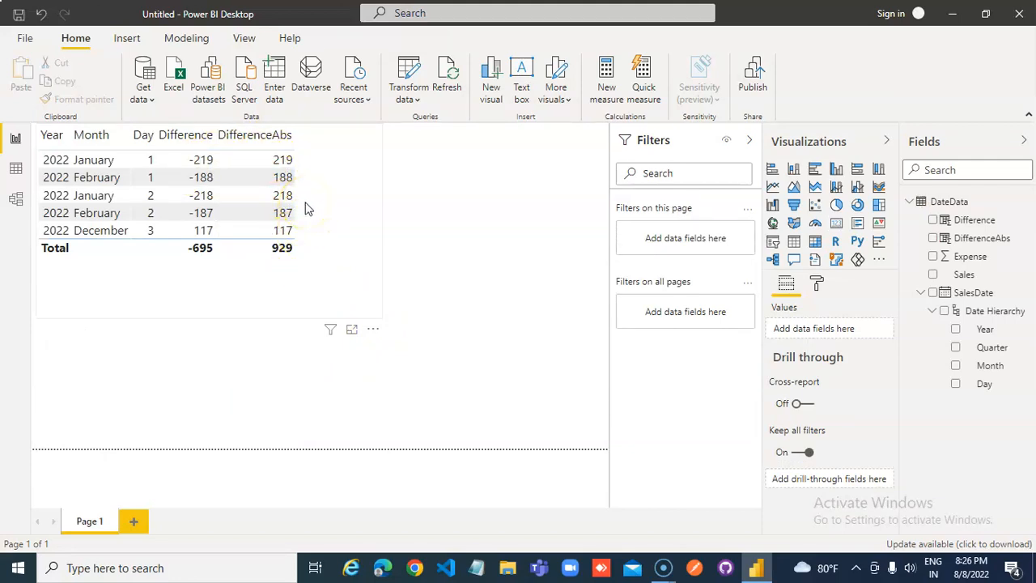
{"action": "mouse_move", "coordinate": [291, 177]}
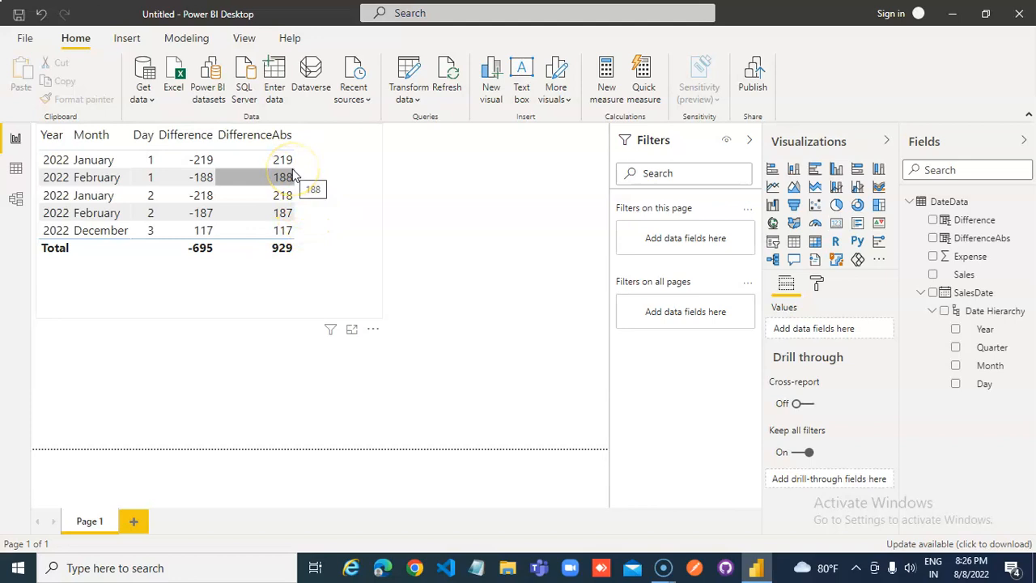
{"action": "mouse_move", "coordinate": [282, 213]}
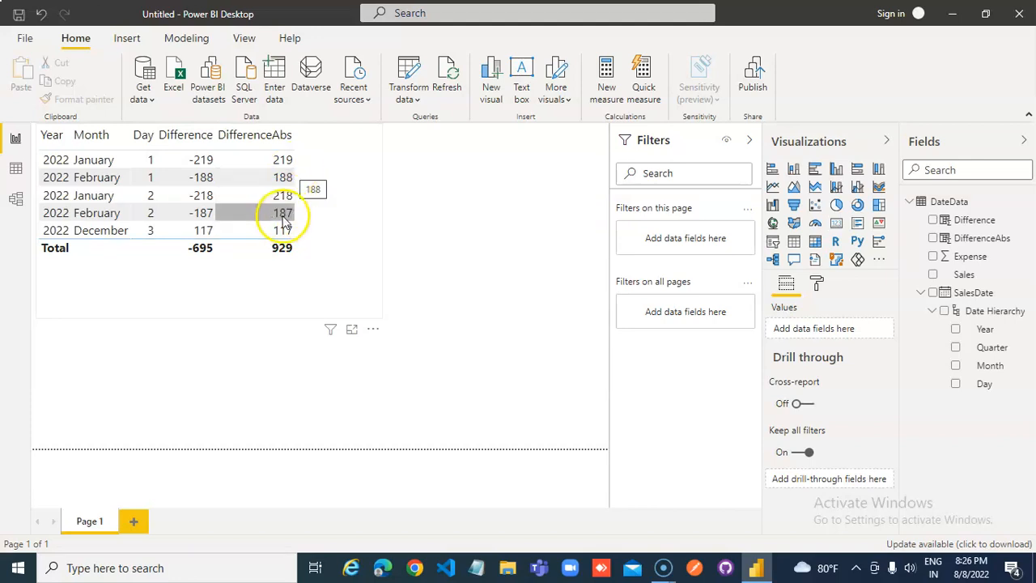
{"action": "mouse_move", "coordinate": [294, 221]}
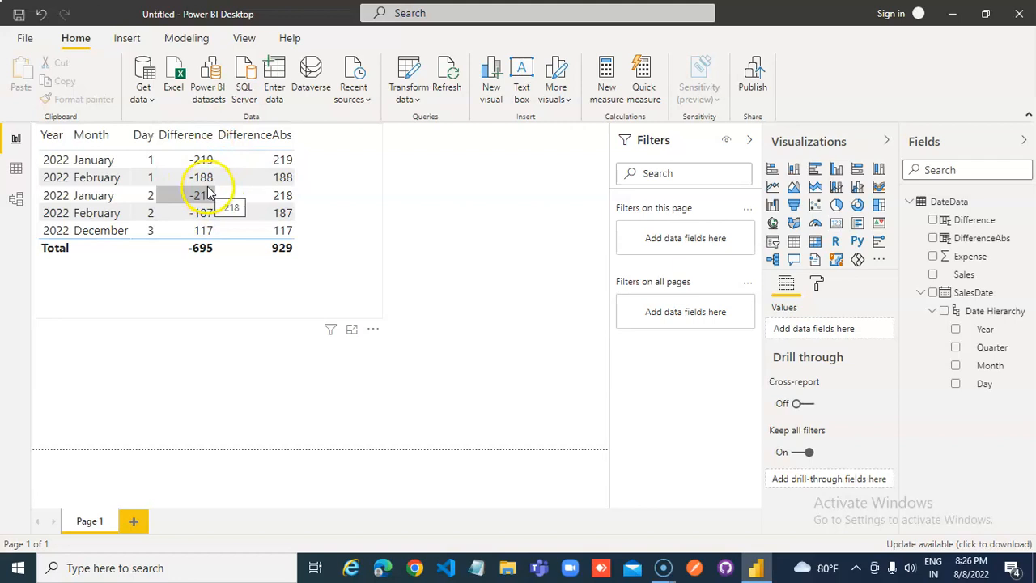
{"action": "mouse_move", "coordinate": [28, 546]}
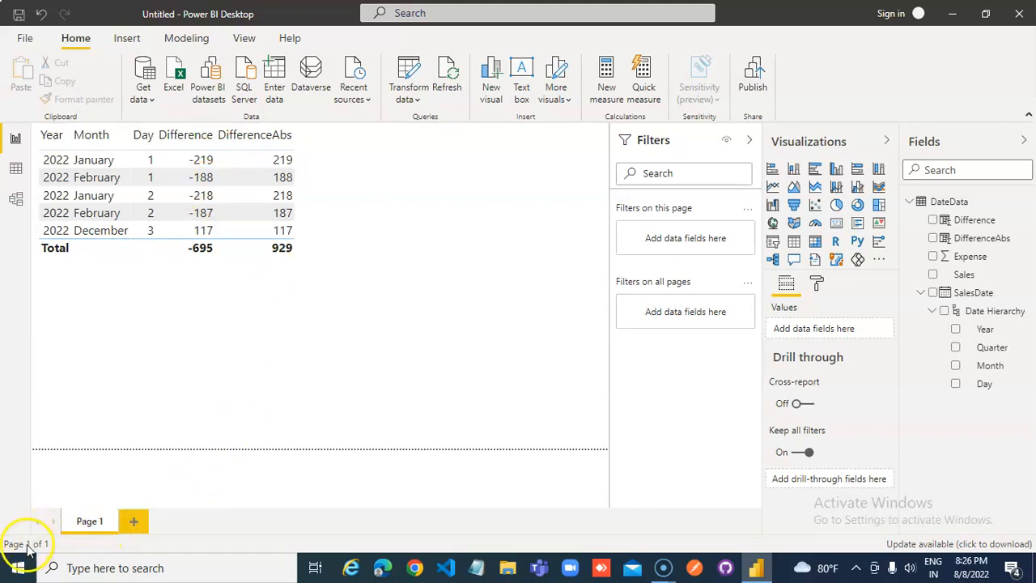